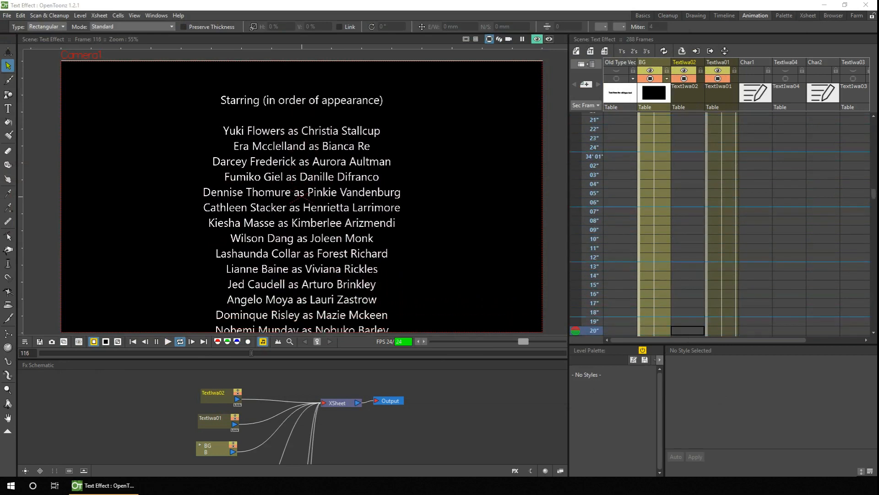
# Replace the finished credits demo with a new empty scene named Text Effect
pyautogui.click(167, 341)
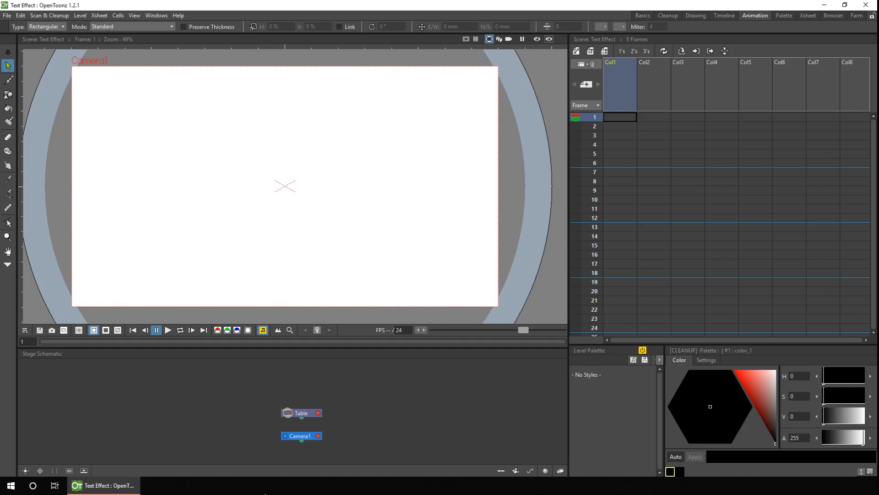
# Create vector level A and write 'Text from the type tool' at the top-left of the frame
pyautogui.click(575, 52)
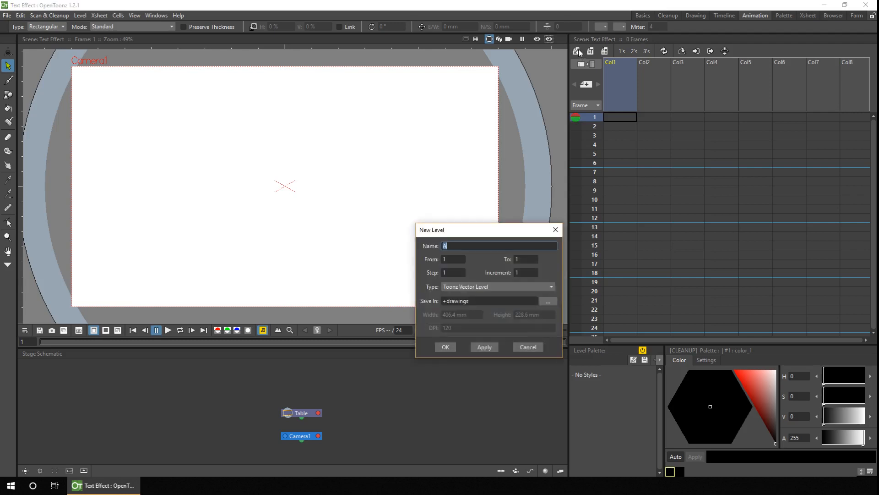
pyautogui.click(445, 346)
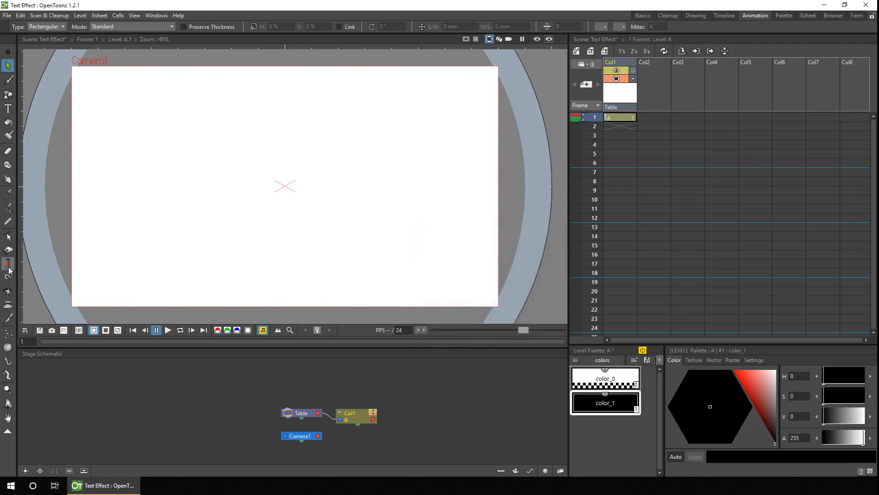
pyautogui.click(8, 108)
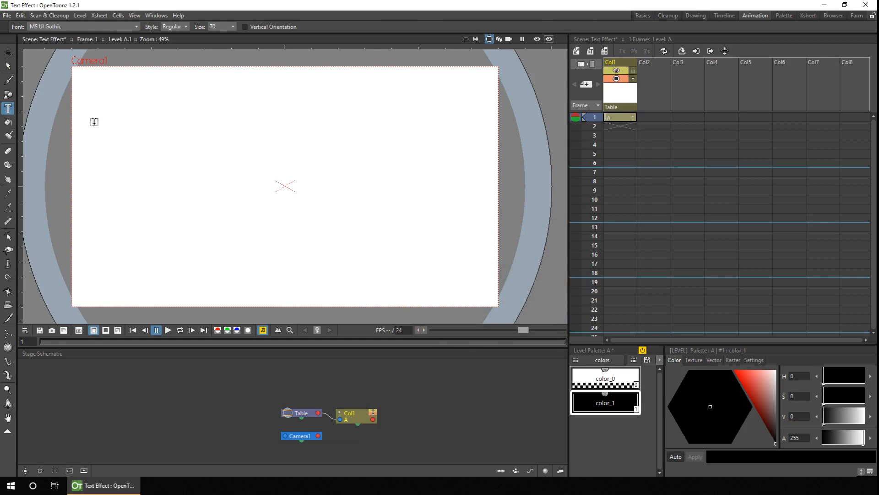
pyautogui.click(94, 115)
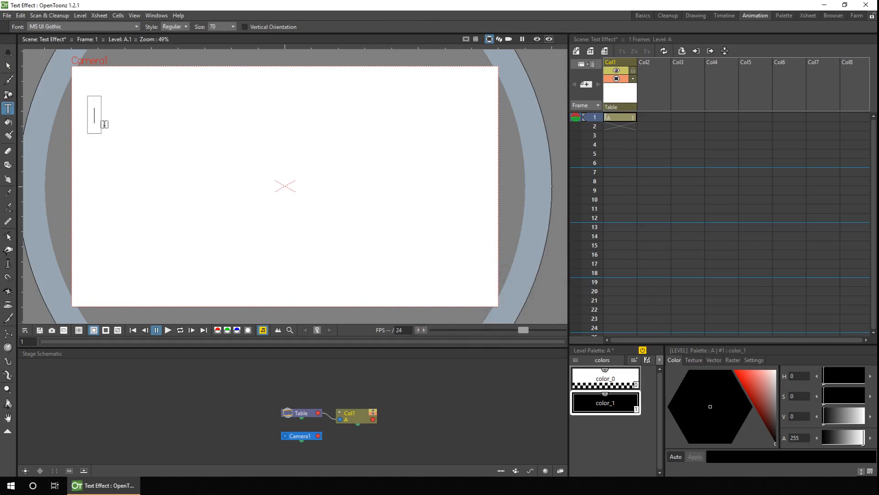
pyautogui.write('Text f')
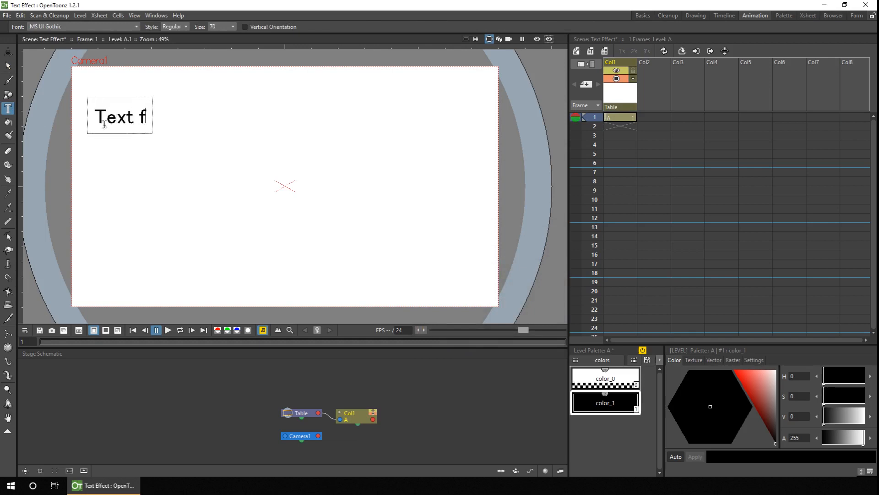
pyautogui.write('rom the type tool')
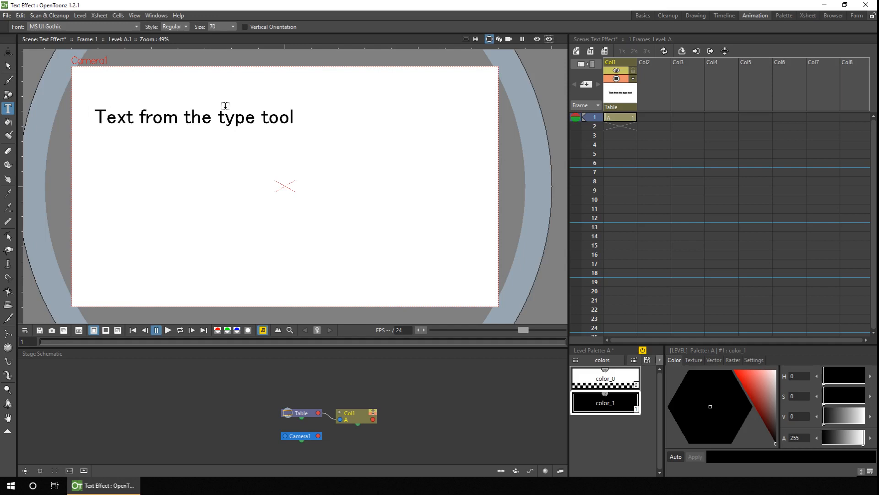
# Insert 'old' after 'the' and nudge 'type tool' so the sentence is spaced evenly
pyautogui.click(8, 66)
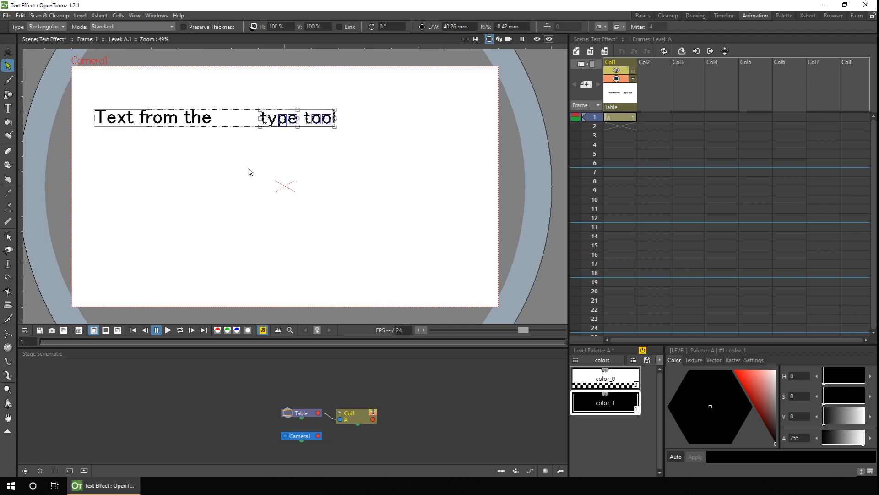
pyautogui.click(8, 108)
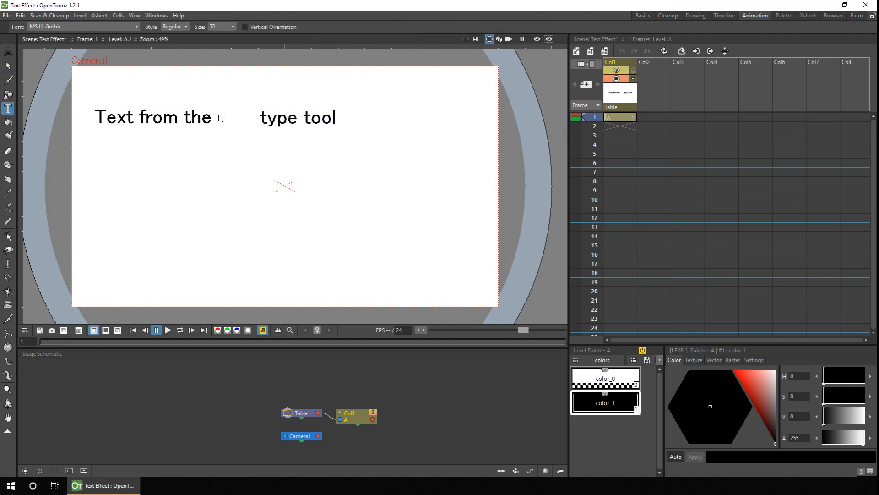
pyautogui.click(222, 118)
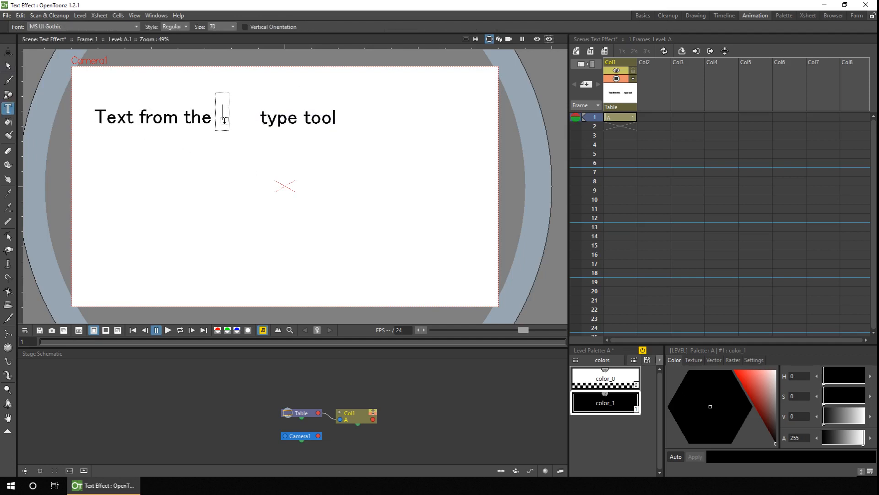
pyautogui.write('old')
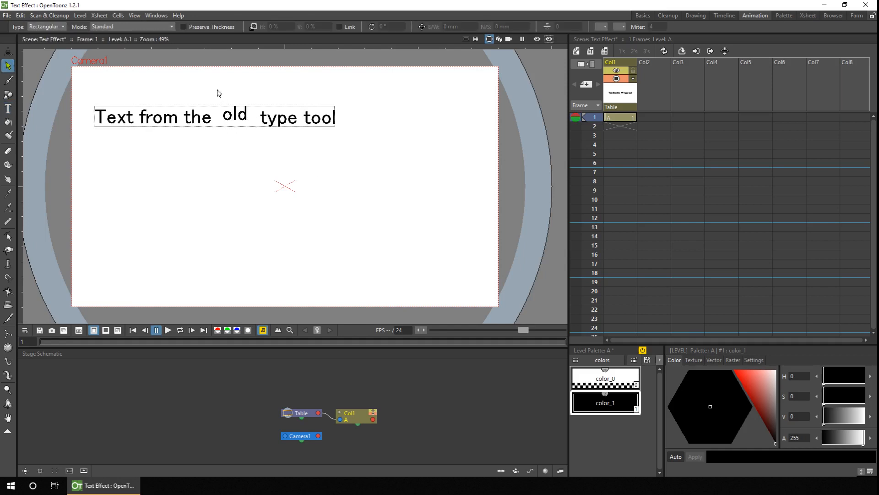
pyautogui.click(234, 115)
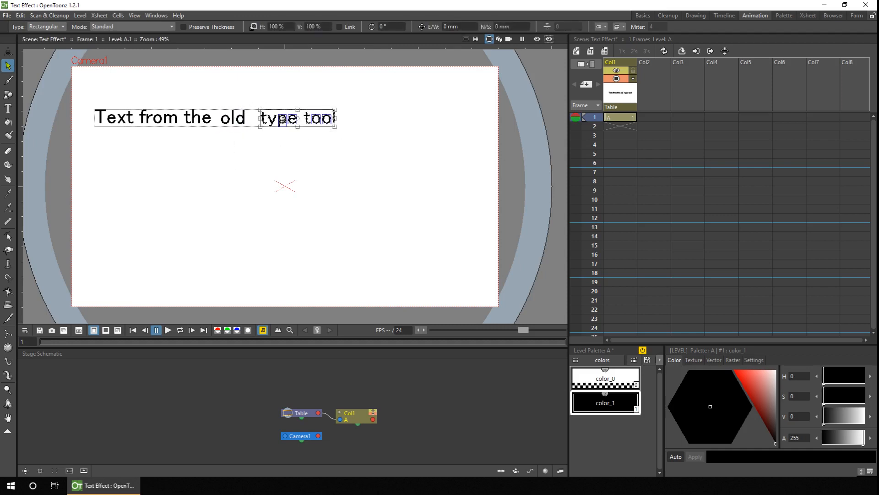
pyautogui.moveTo(297, 118); pyautogui.dragTo(286, 119)
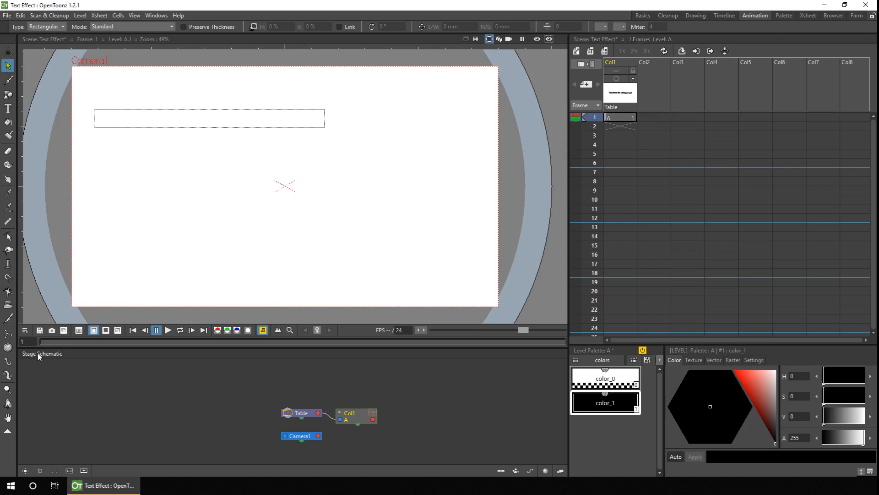
pyautogui.moveTo(557, 467)
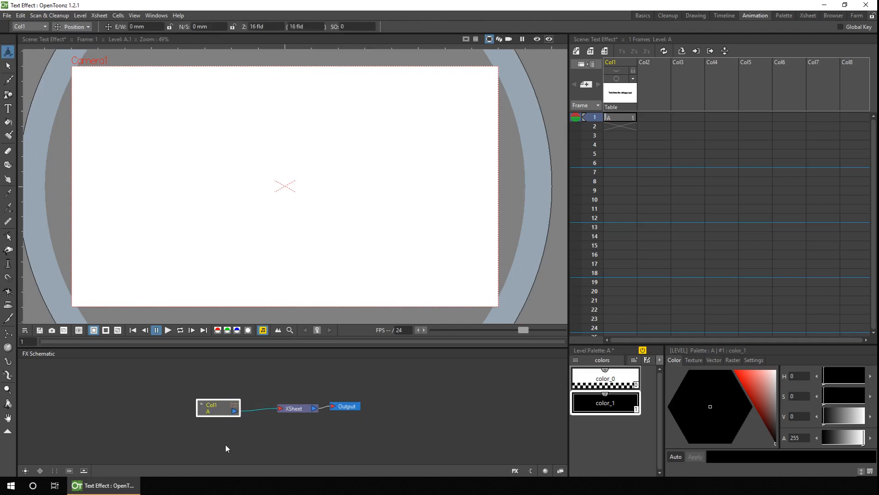
# Rename the hidden vector column and add a Text Iwa render effect column to the scene
pyautogui.click(616, 62)
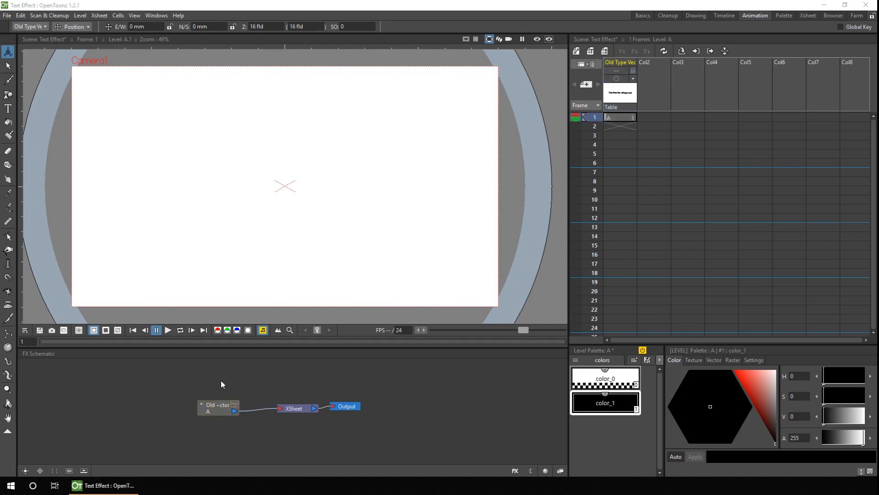
pyautogui.rightClick(222, 384)
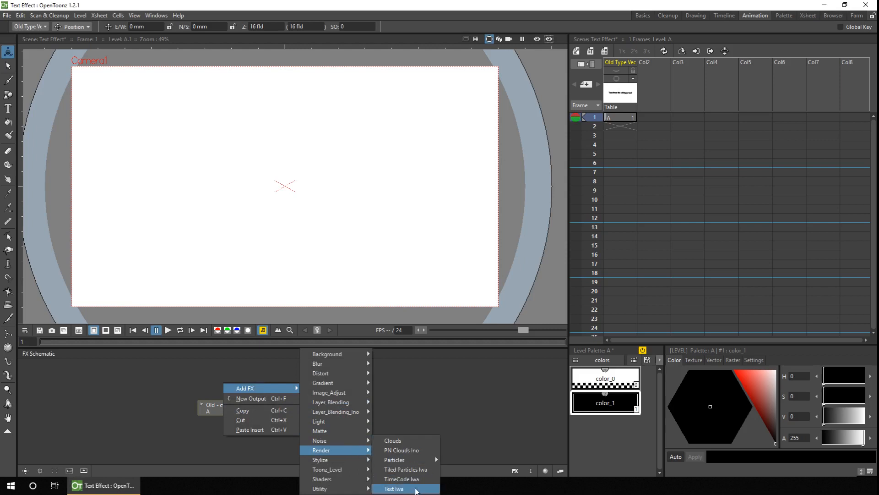
pyautogui.click(394, 489)
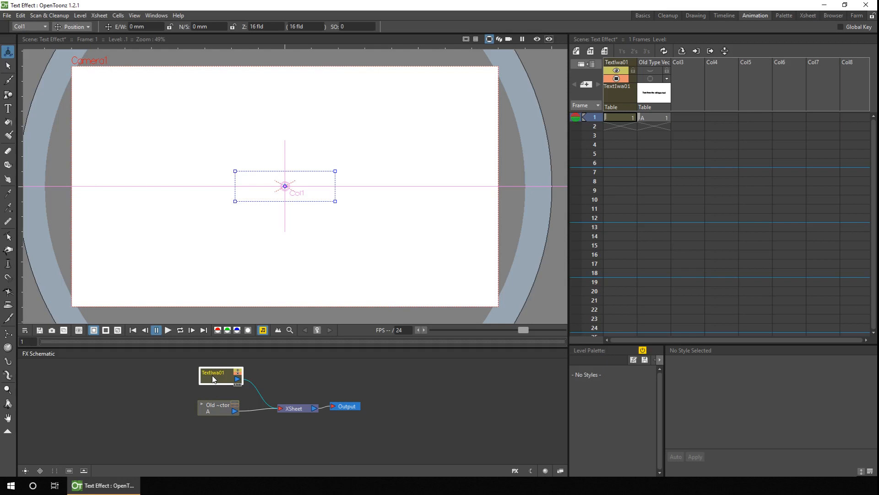
pyautogui.click(620, 118)
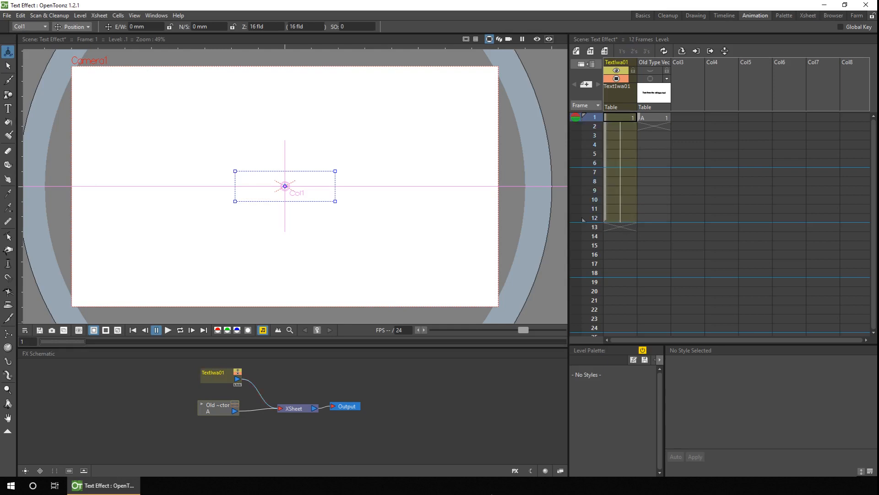
# Turn on the rendered preview and regenerate it so the Lorem ipsum text shows correctly
pyautogui.click(537, 39)
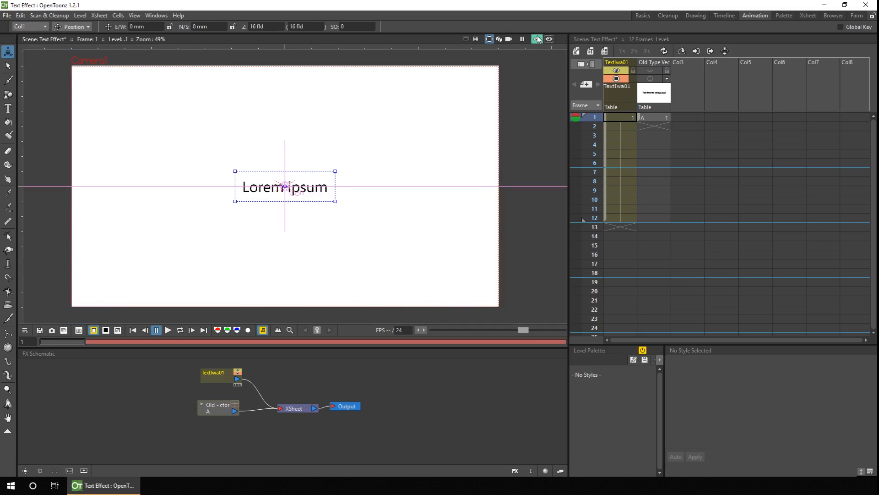
pyautogui.click(536, 39)
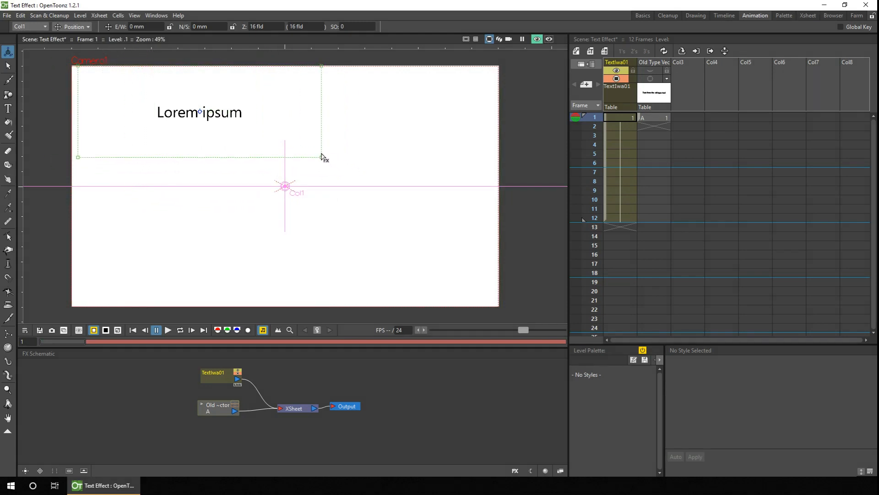
pyautogui.click(199, 112)
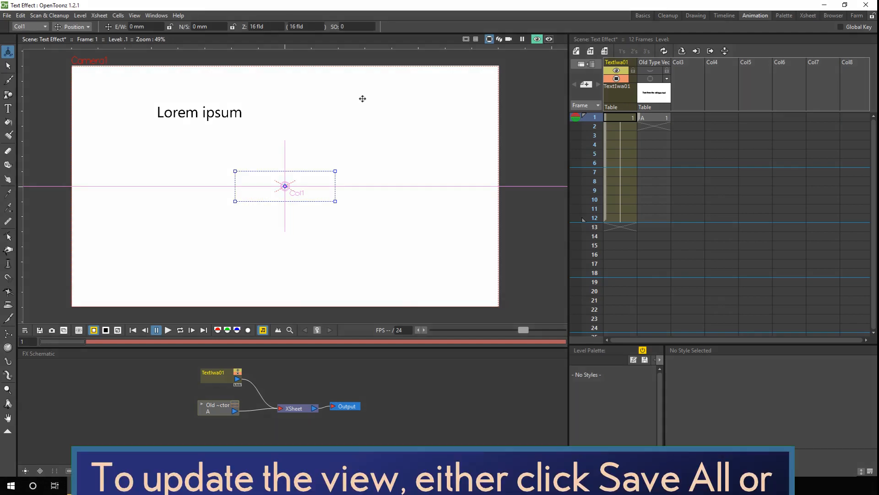
pyautogui.rightClick(363, 99)
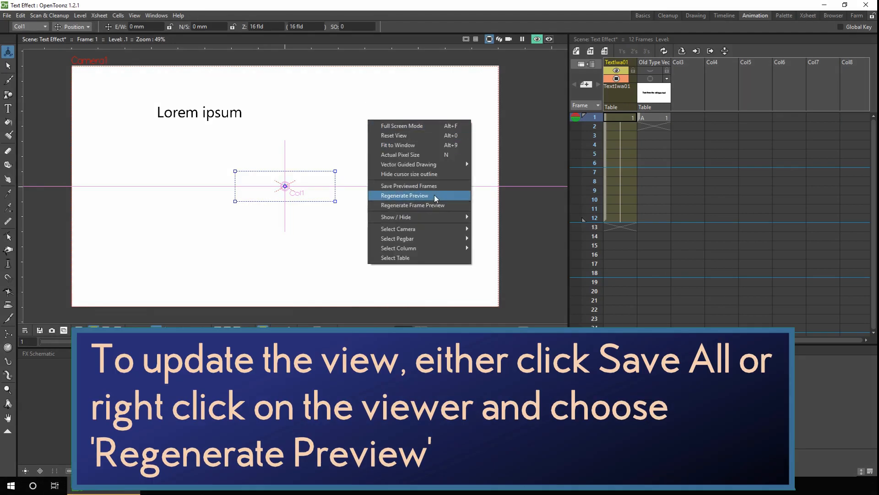
pyautogui.click(404, 195)
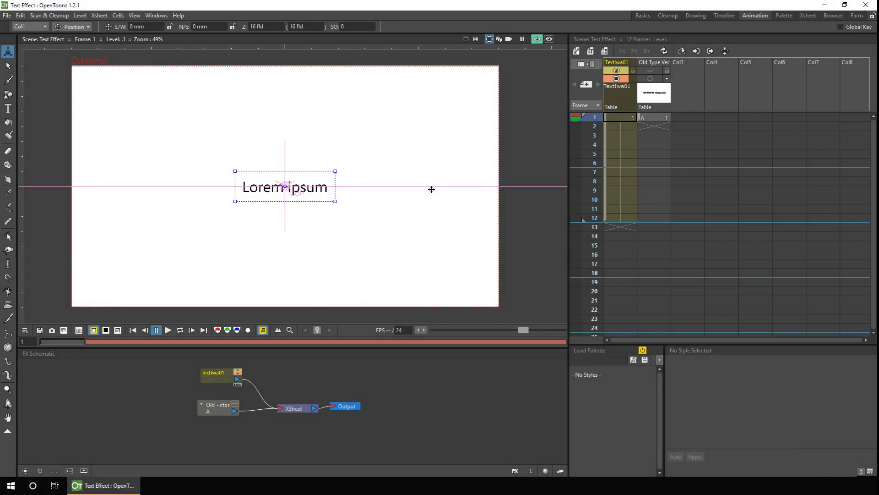
# In TextIwa01's Fx Settings keep typed input as source, enter 'new text' and refresh the preview
pyautogui.doubleClick(213, 374)
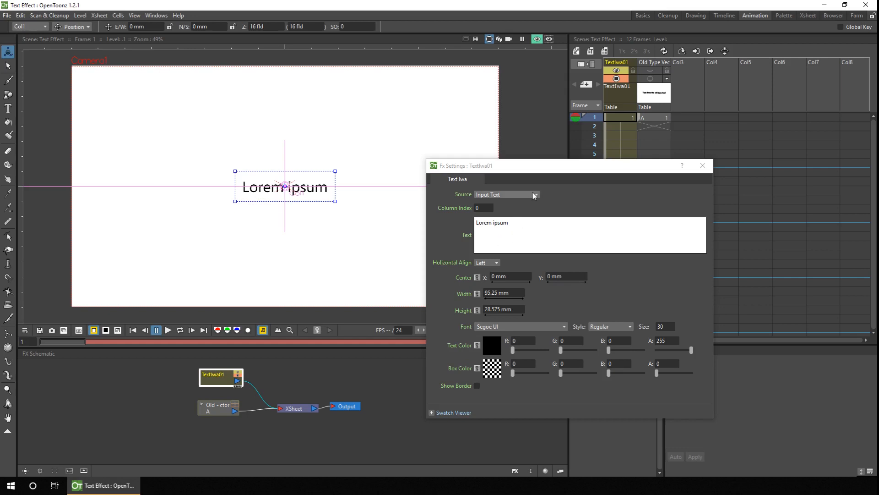
pyautogui.click(533, 194)
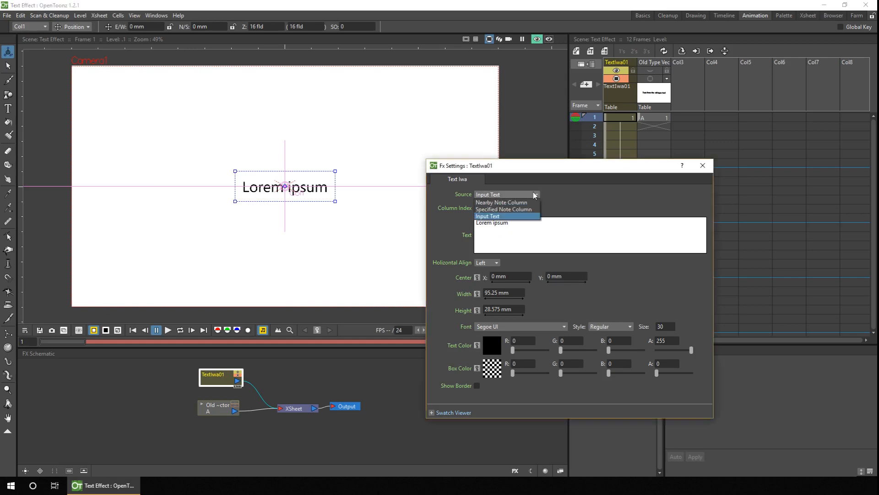
pyautogui.click(487, 216)
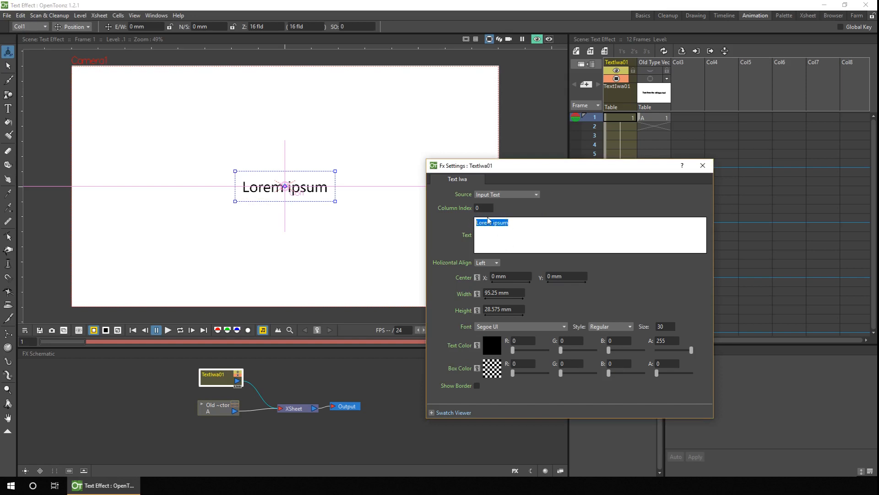
pyautogui.write('new text')
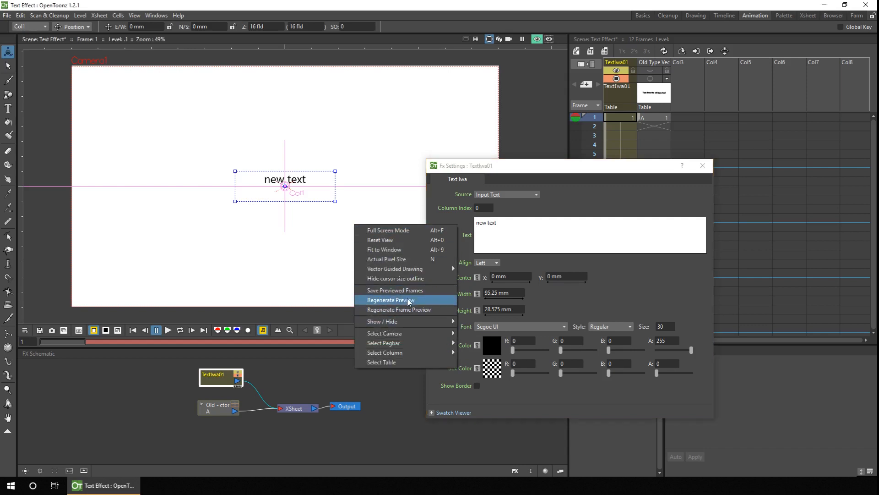
pyautogui.click(388, 299)
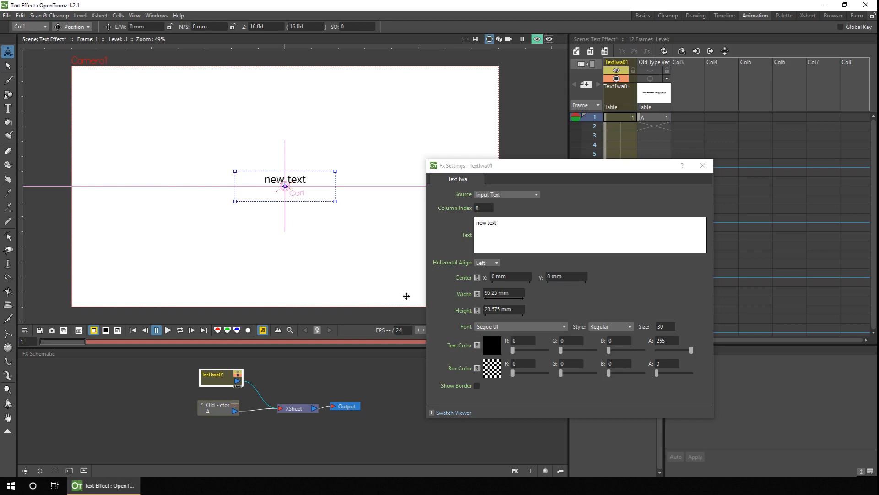
pyautogui.moveTo(464, 253)
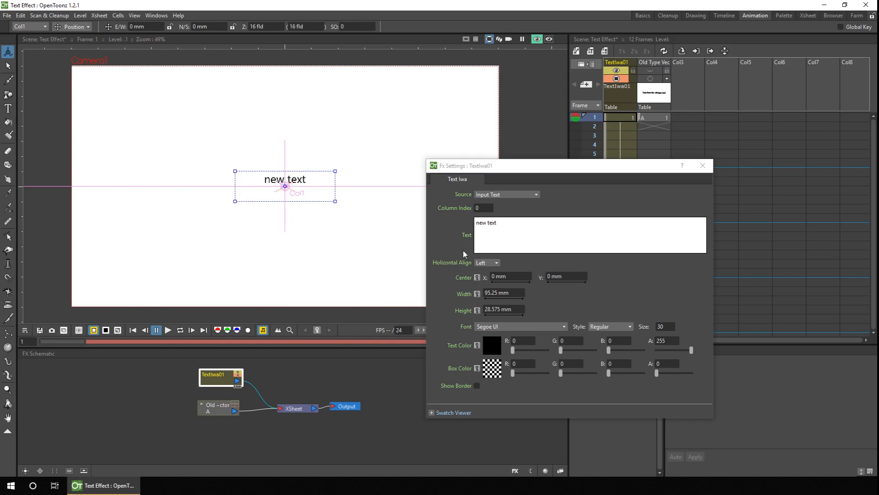
# Replace the placeholder with the cast credits list starting with Lydia Manfre
pyautogui.tripleClick(485, 222)
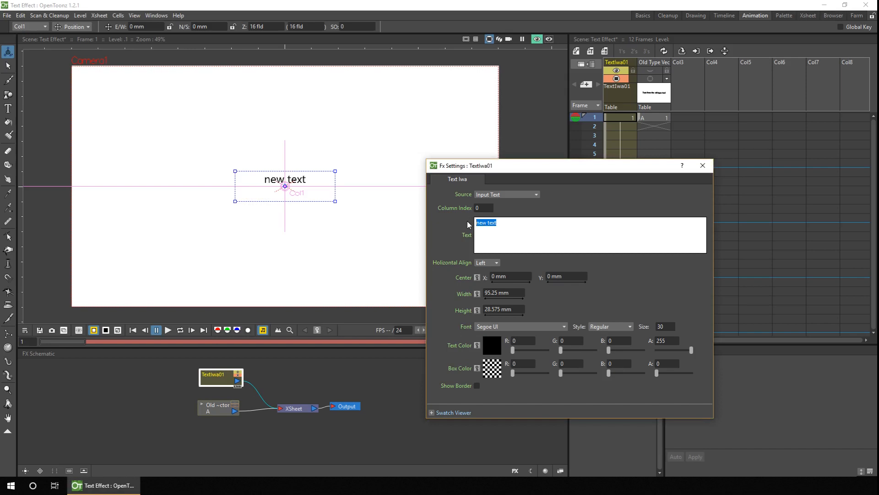
pyautogui.write('Lydia Manfre')
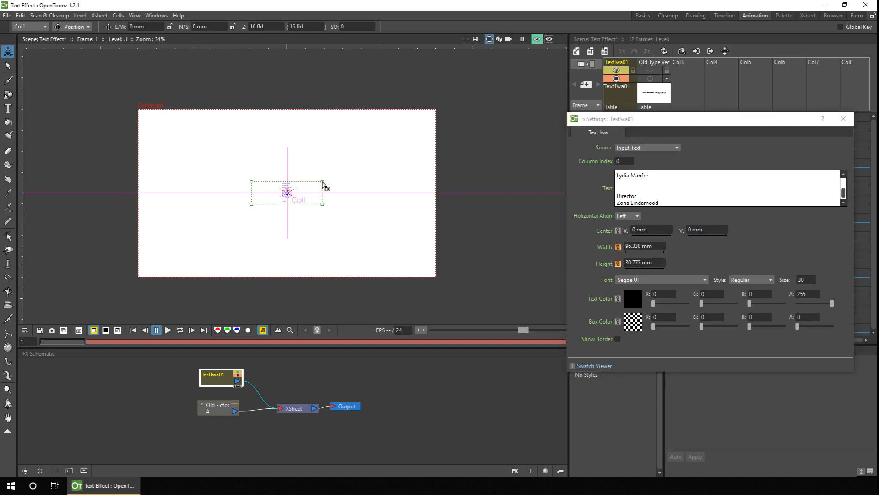
# Enlarge the text box to fit all credits and move it so the Starring heading shows
pyautogui.moveTo(325, 182); pyautogui.dragTo(325, 155)
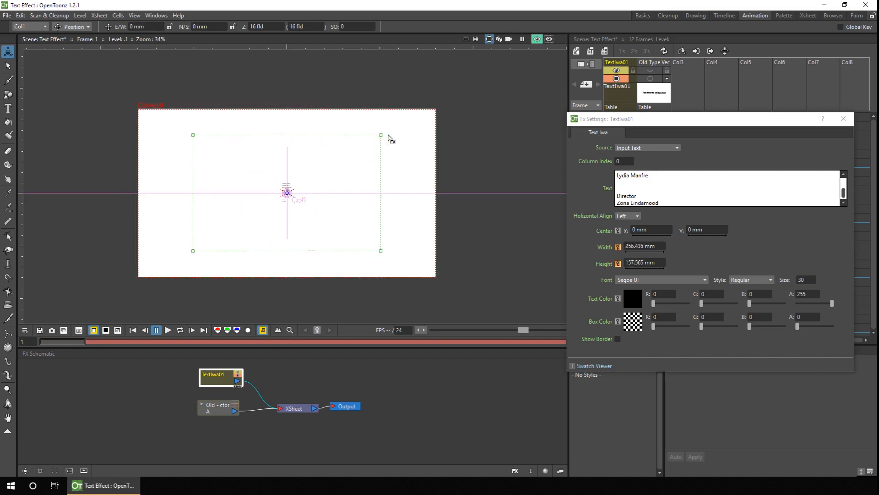
pyautogui.moveTo(381, 134); pyautogui.dragTo(409, 128)
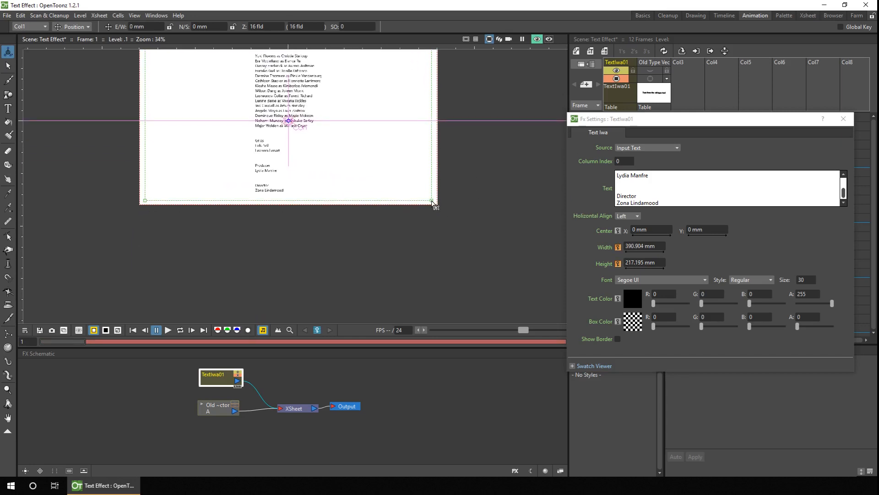
pyautogui.moveTo(433, 203); pyautogui.dragTo(437, 318)
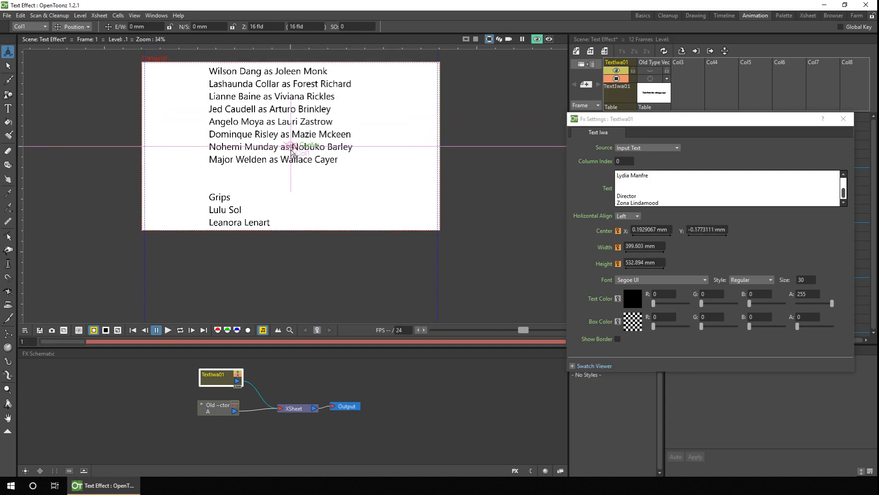
pyautogui.moveTo(291, 146); pyautogui.dragTo(291, 269)
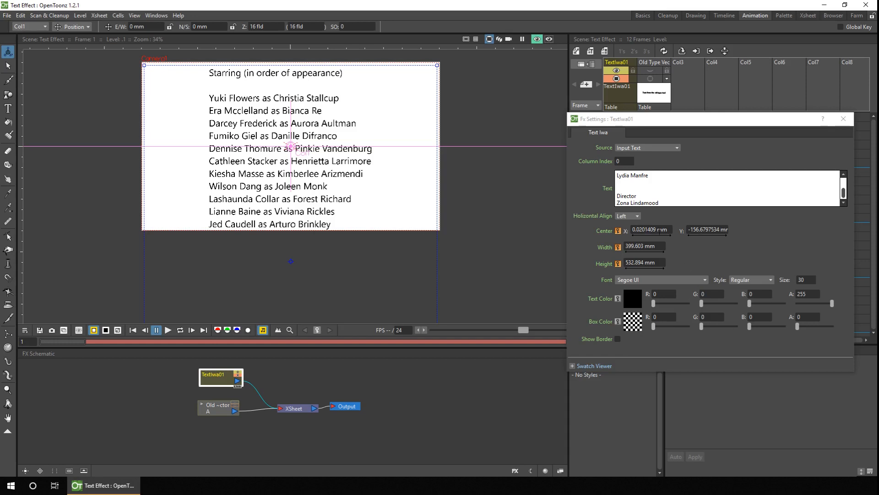
# Try Right and Justify horizontal alignment for the credits, settling on Center
pyautogui.click(628, 216)
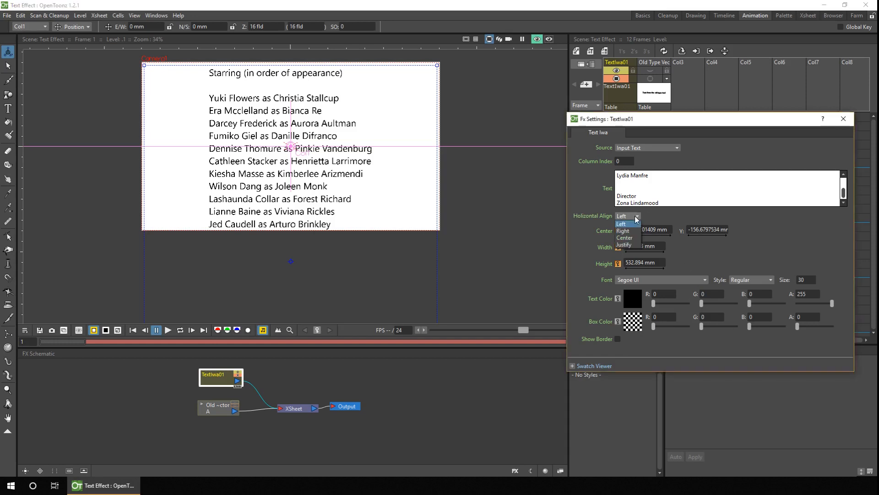
pyautogui.click(623, 230)
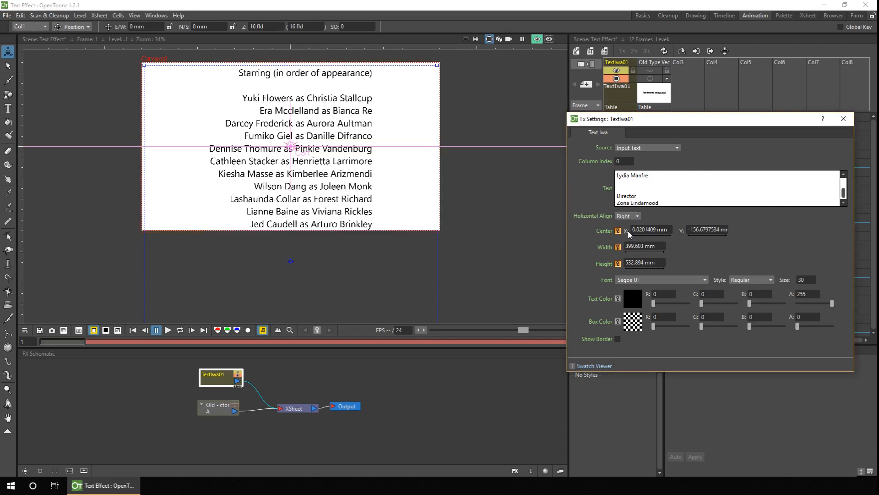
pyautogui.click(627, 216)
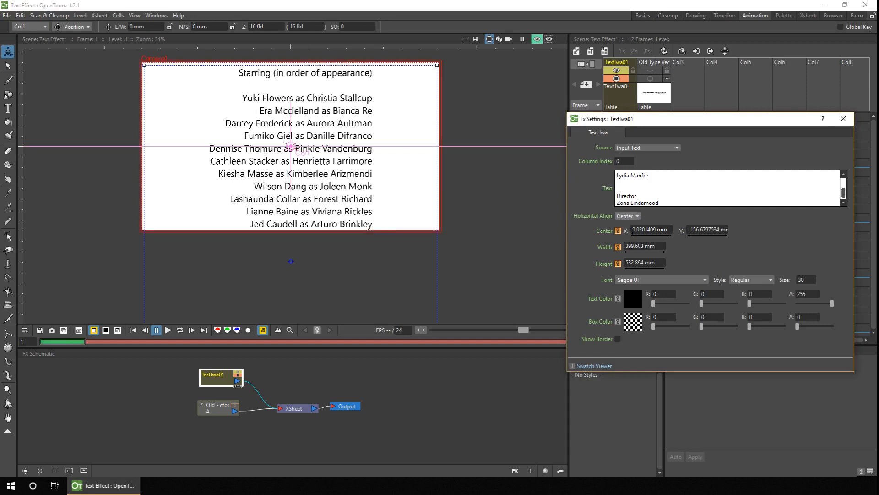
pyautogui.click(628, 217)
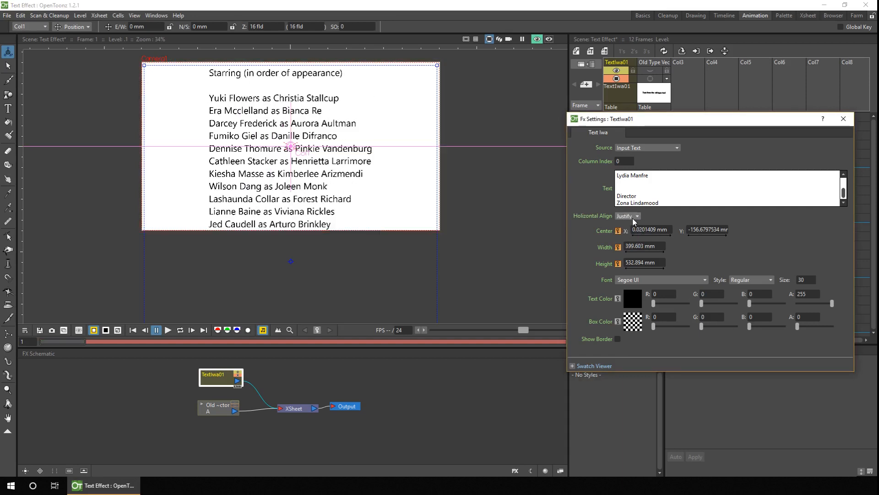
pyautogui.click(628, 216)
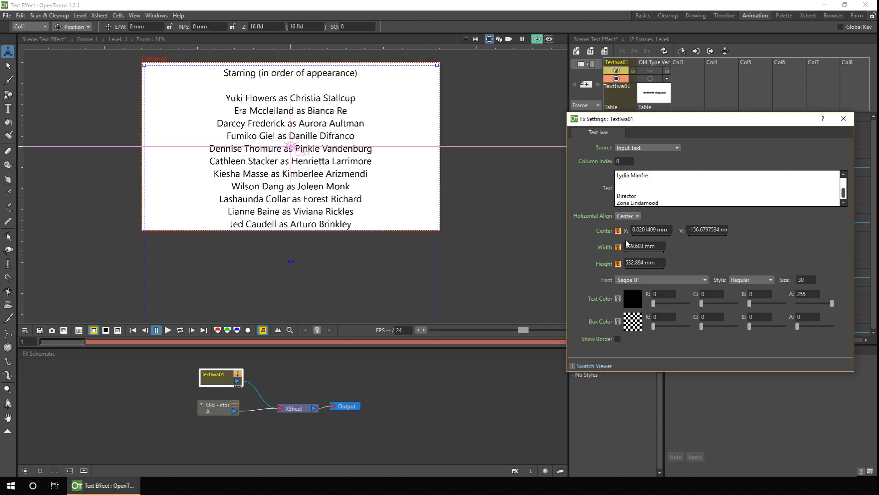
pyautogui.moveTo(625, 244)
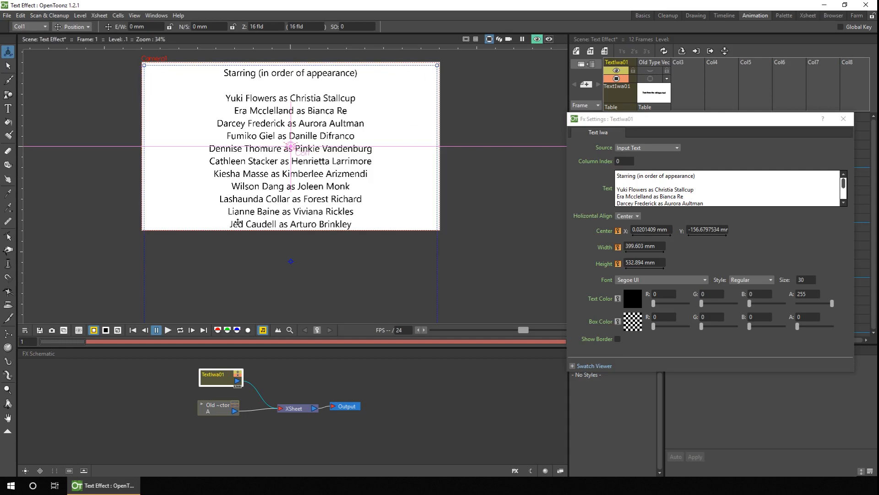
pyautogui.moveTo(366, 186)
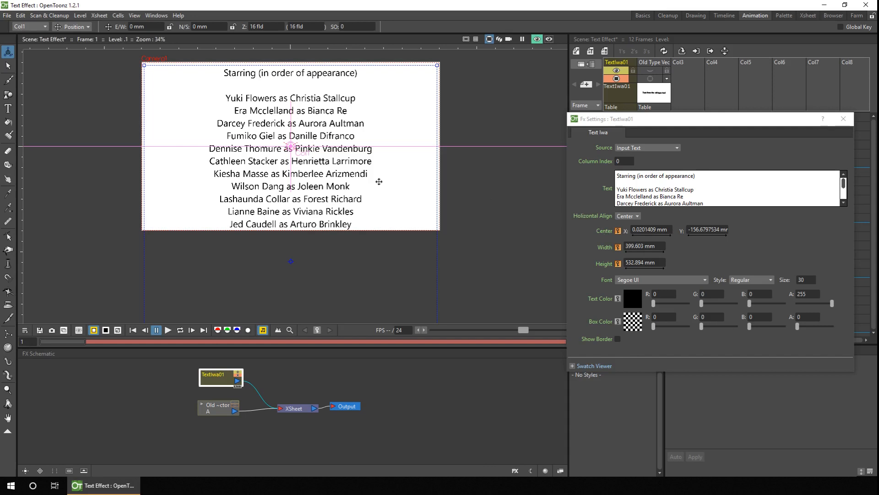
pyautogui.moveTo(604, 266)
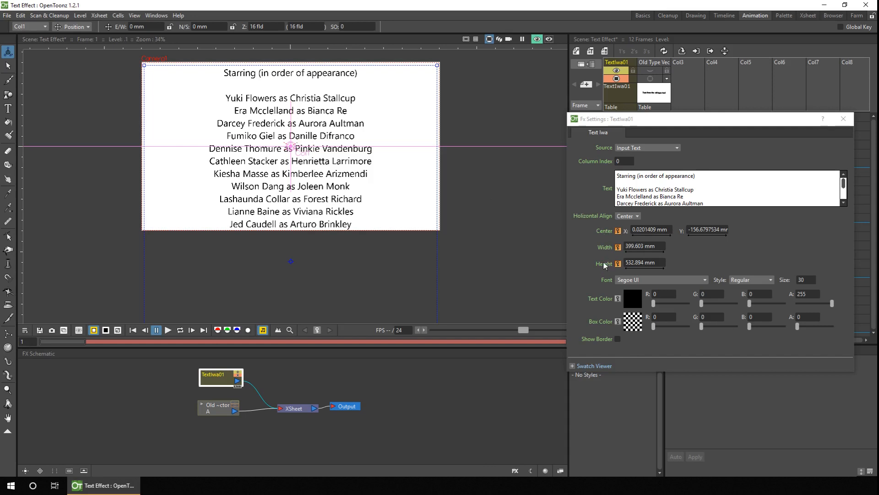
pyautogui.moveTo(412, 311)
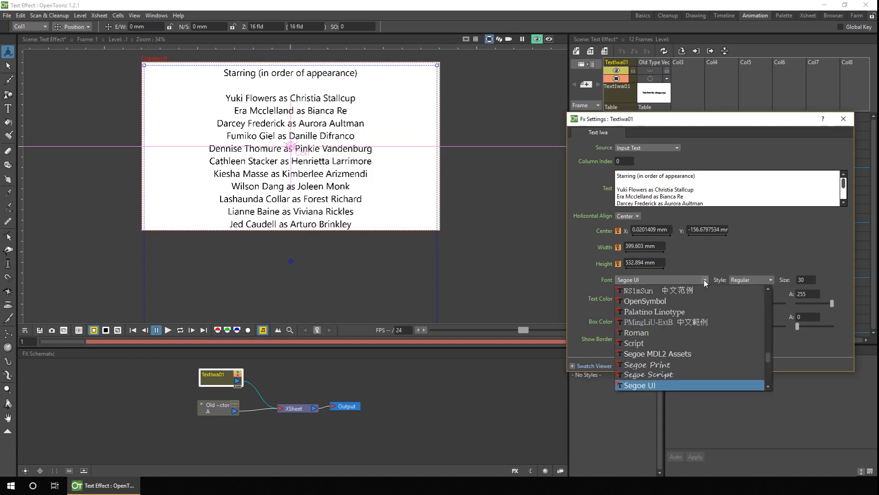
# Set the credit text font size to 20
pyautogui.click(638, 385)
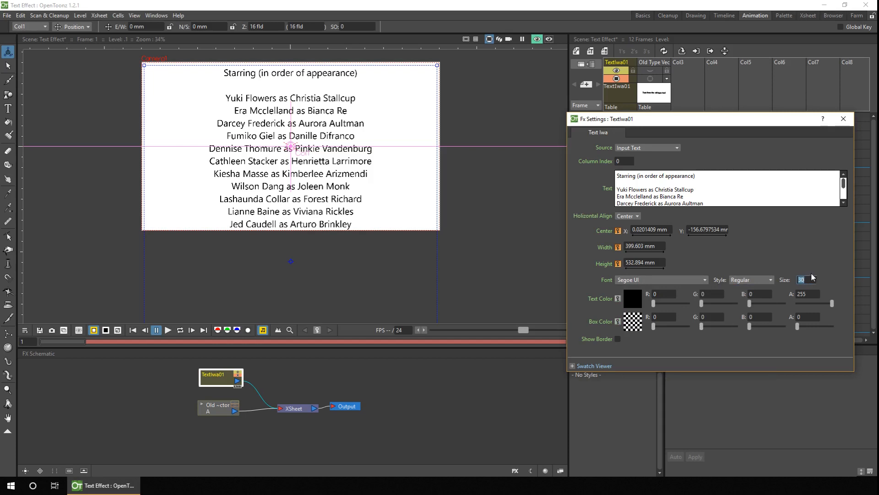
pyautogui.write('20')
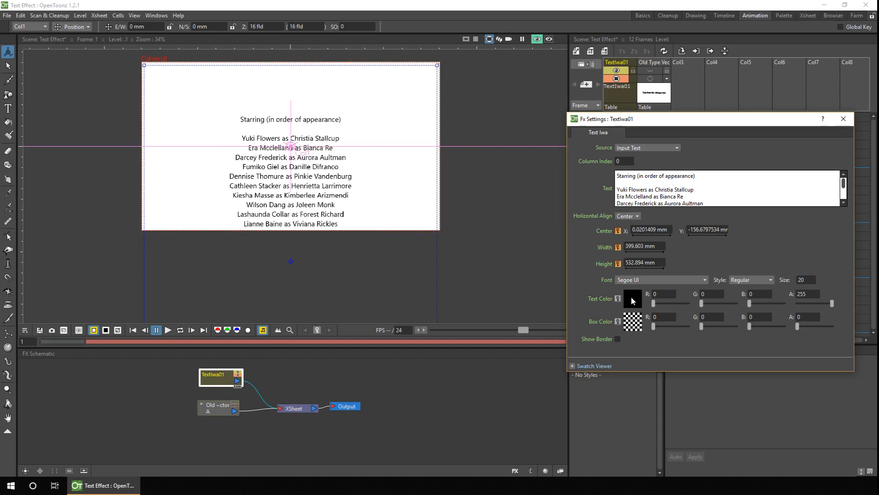
# Make the credit text red and give its box a pale green background in the Style Editor
pyautogui.click(632, 299)
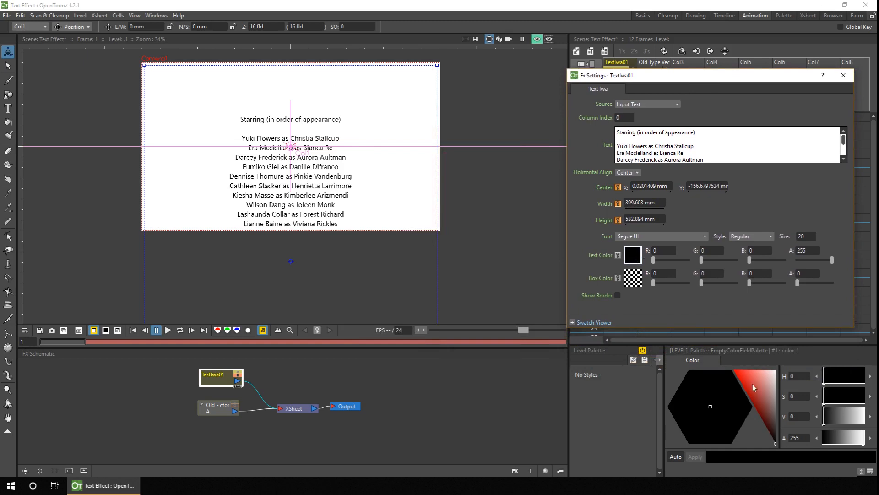
pyautogui.click(751, 376)
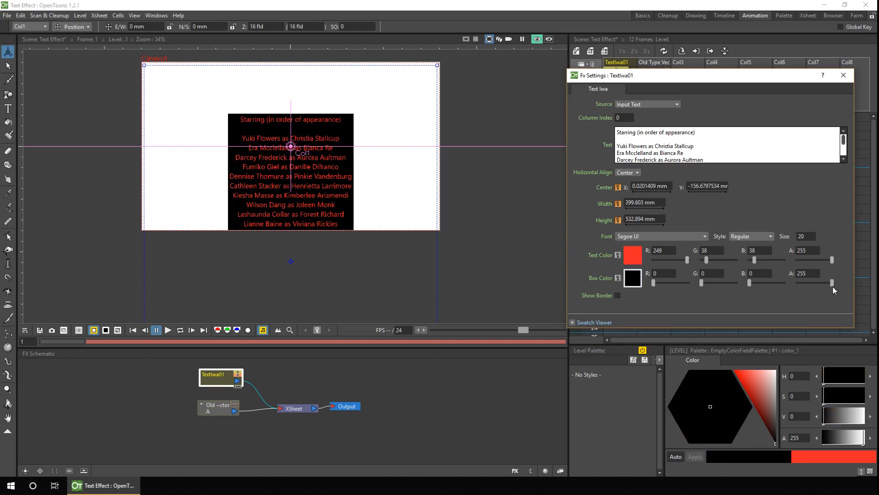
pyautogui.click(695, 393)
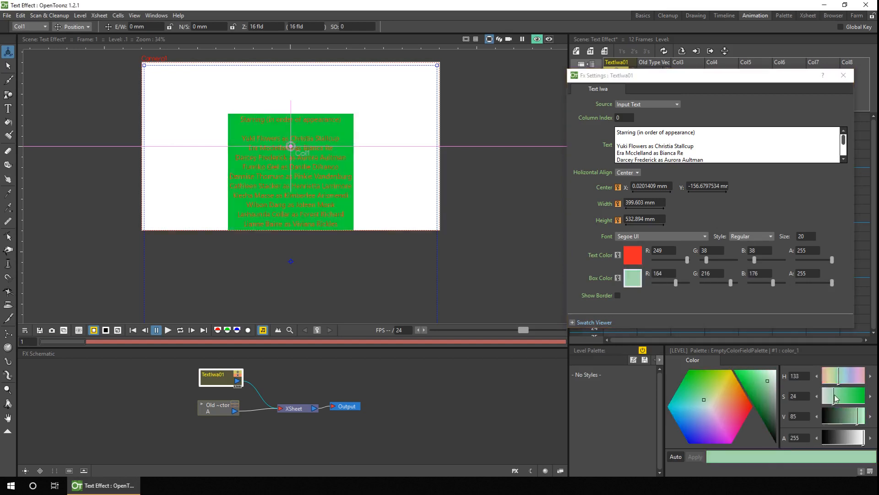
pyautogui.click(614, 296)
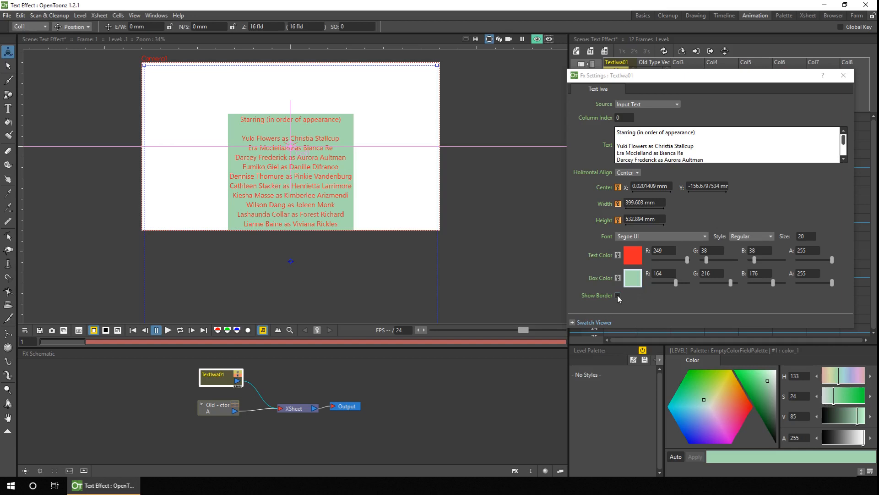
pyautogui.click(619, 296)
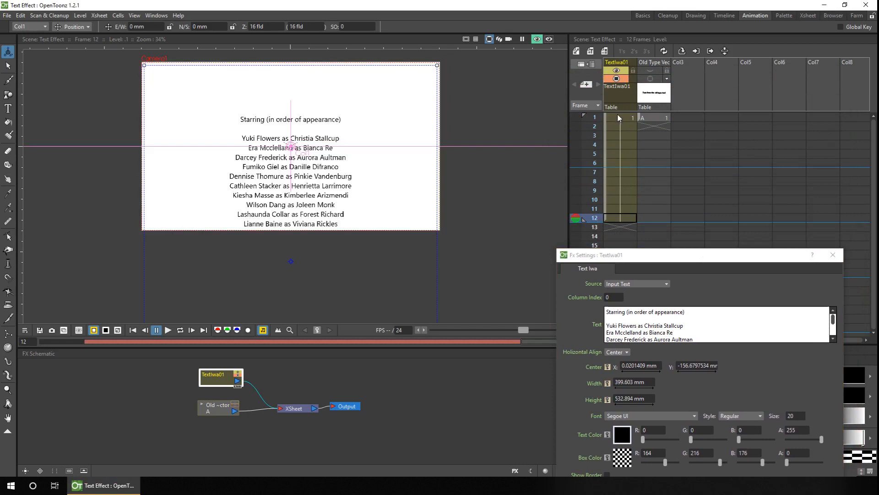
# Key the text Center at frames 1 and 12 so the credits scroll upward, and play it back
pyautogui.click(620, 118)
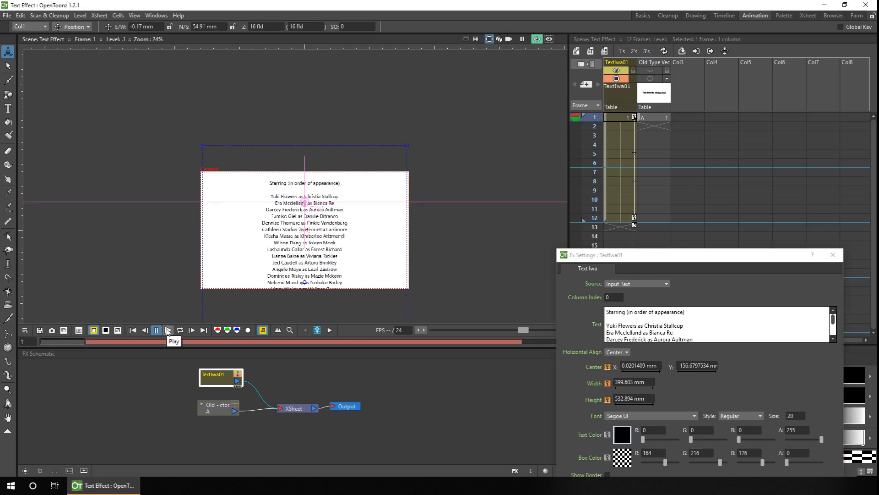
pyautogui.click(167, 330)
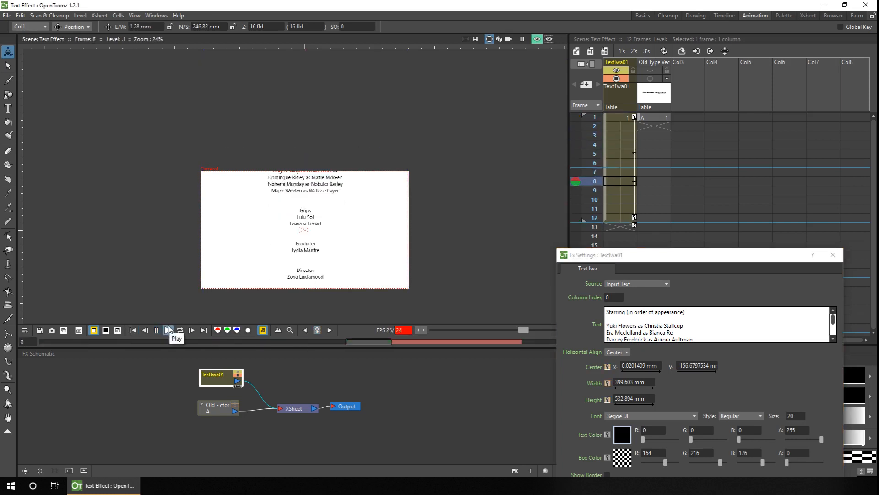
pyautogui.click(169, 330)
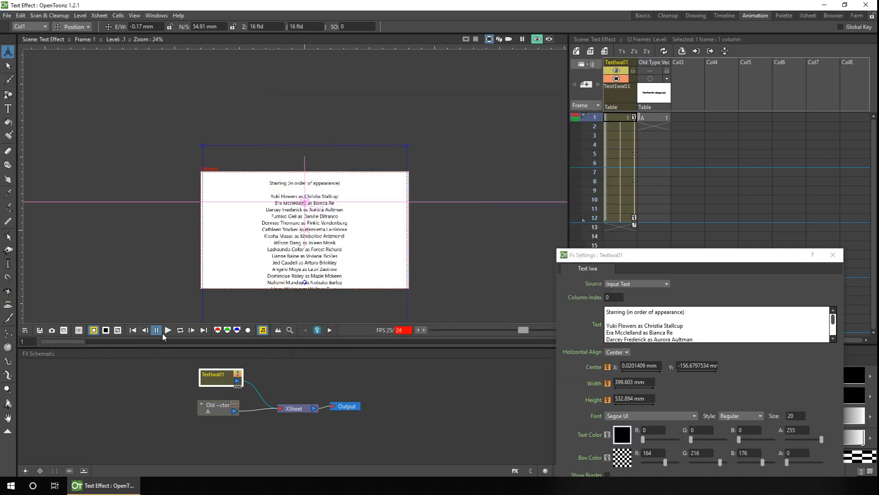
pyautogui.click(168, 329)
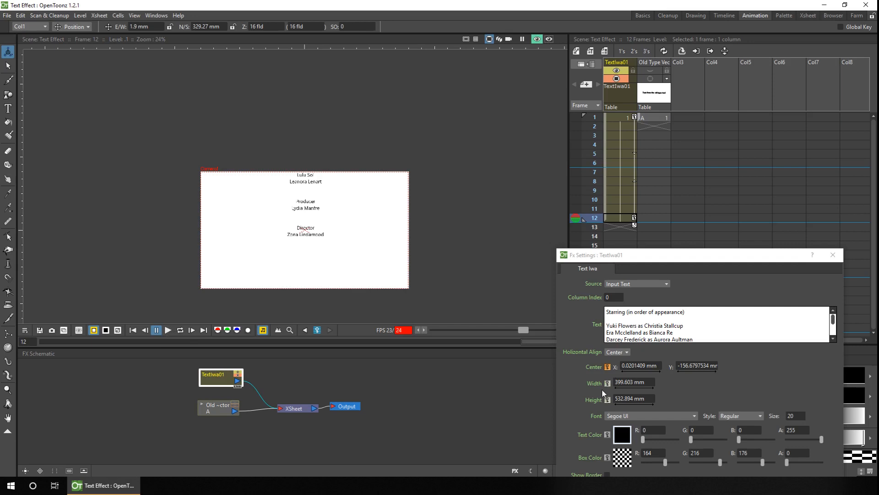
pyautogui.click(74, 26)
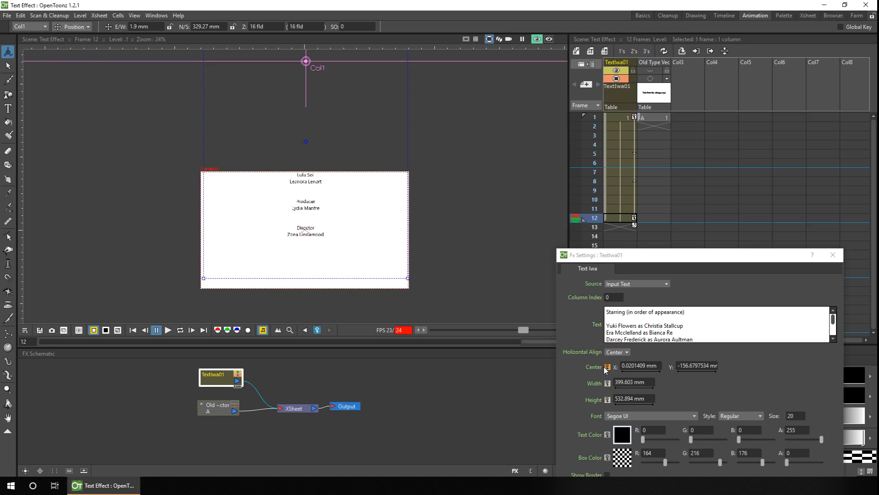
pyautogui.moveTo(604, 389)
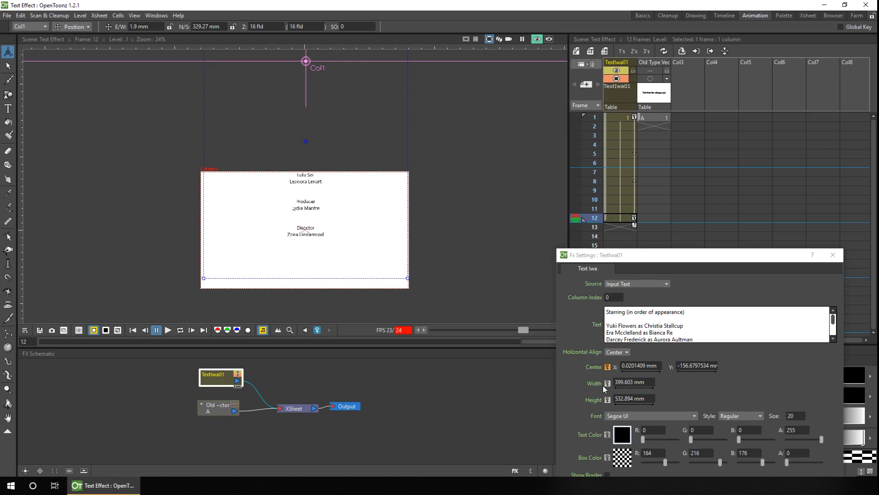
pyautogui.click(832, 254)
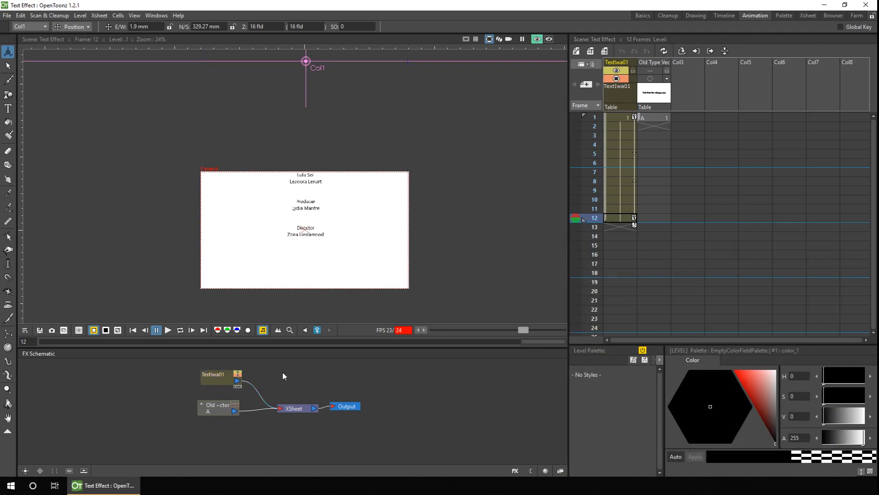
# Add a second Text Iwa effect reading fin, placed after the credits from frame 18
pyautogui.rightClick(283, 376)
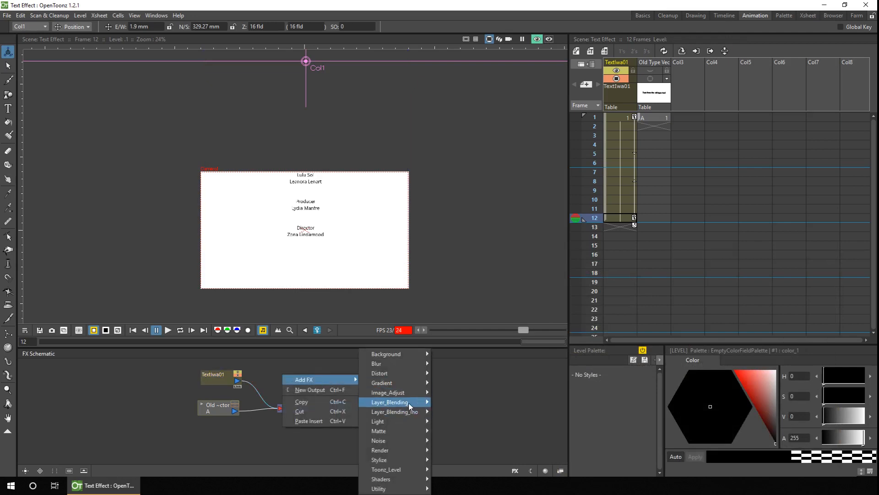
pyautogui.moveTo(379, 449)
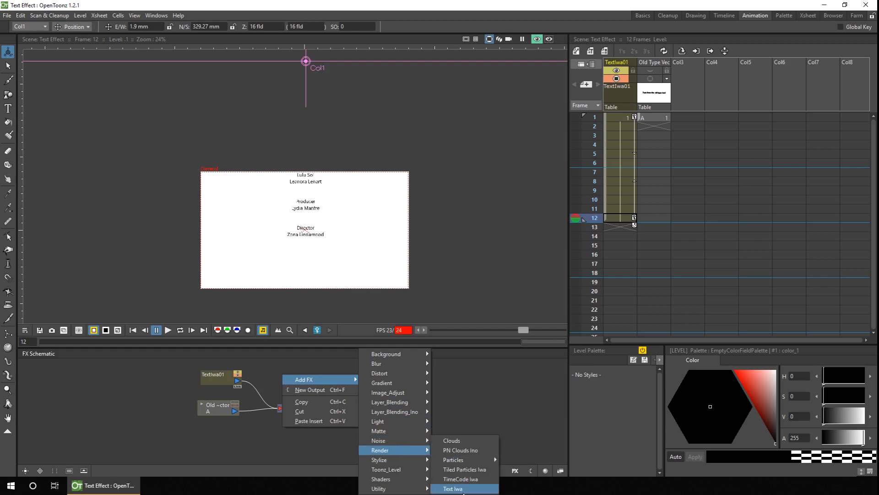
pyautogui.click(453, 488)
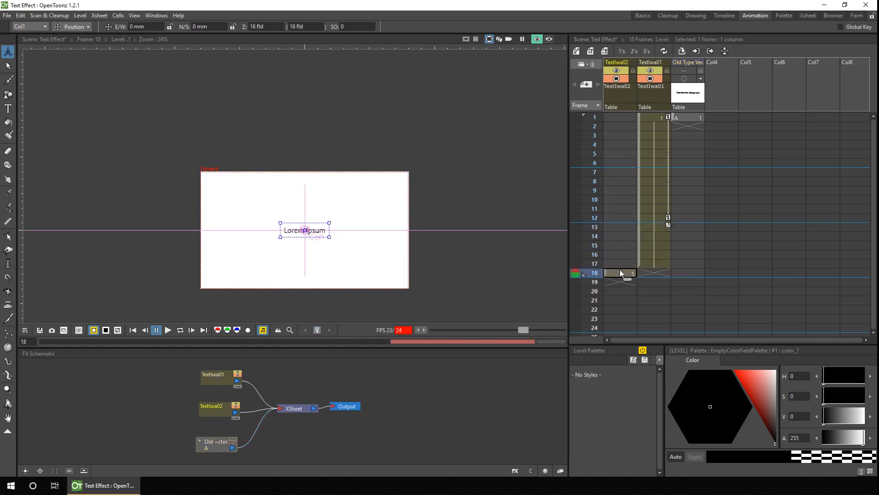
pyautogui.doubleClick(216, 408)
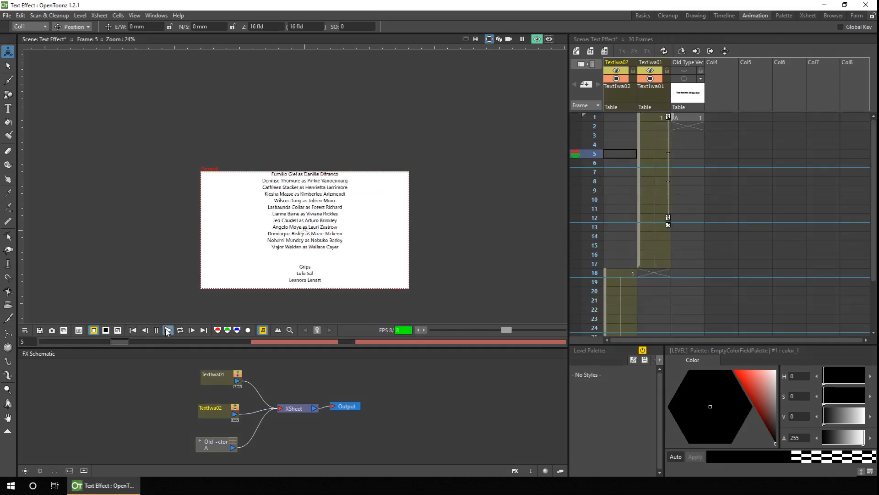
# Play the 30-frame scene to check the credits followed by fin
pyautogui.click(167, 330)
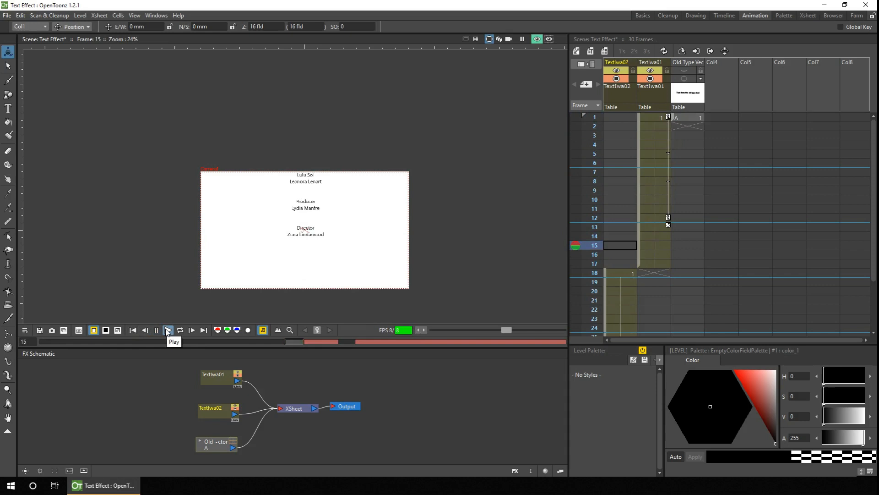
pyautogui.click(168, 330)
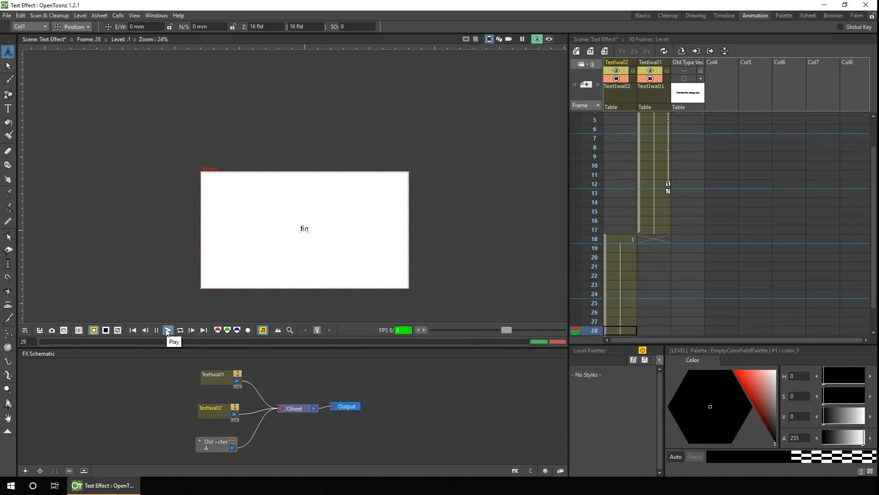
pyautogui.click(168, 329)
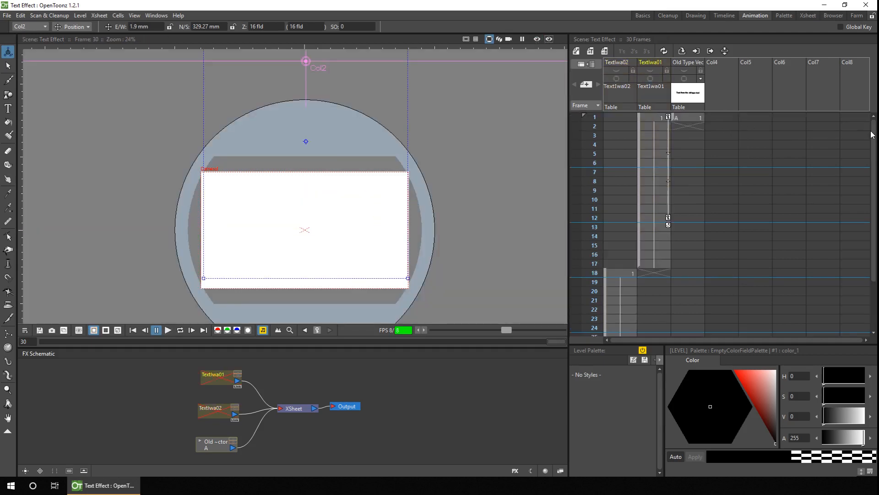
pyautogui.moveTo(720, 85)
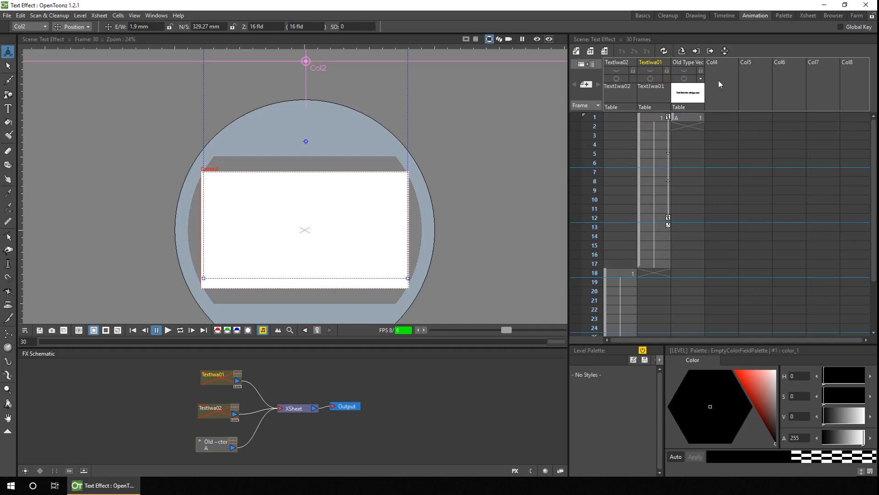
# Create two note columns in the Xsheet and rename them Char1 and Char2
pyautogui.rightClick(721, 62)
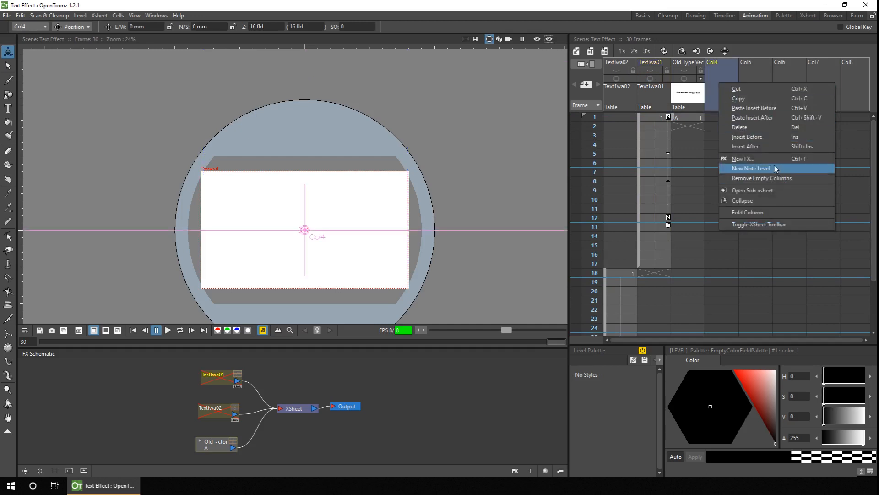
pyautogui.click(750, 168)
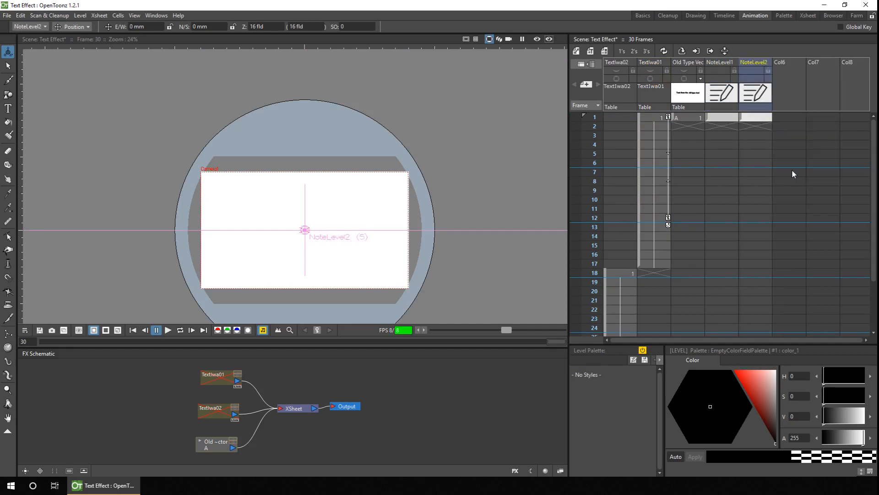
pyautogui.click(720, 62)
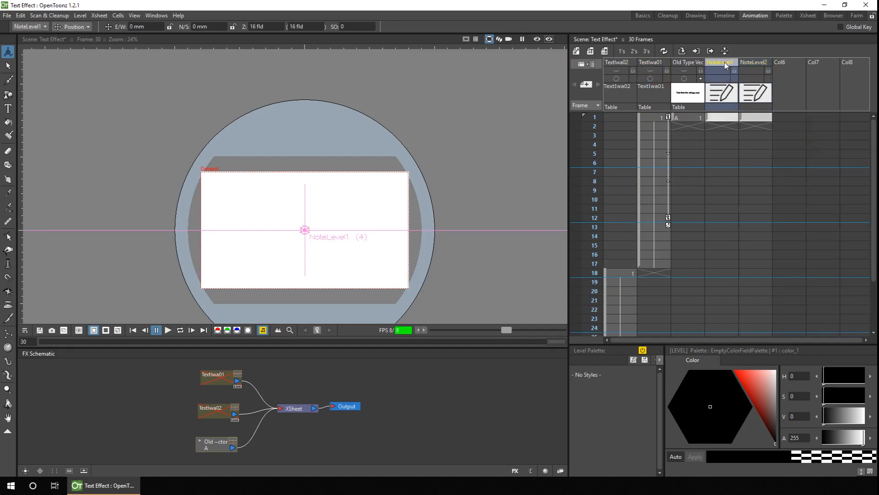
pyautogui.moveTo(720, 62)
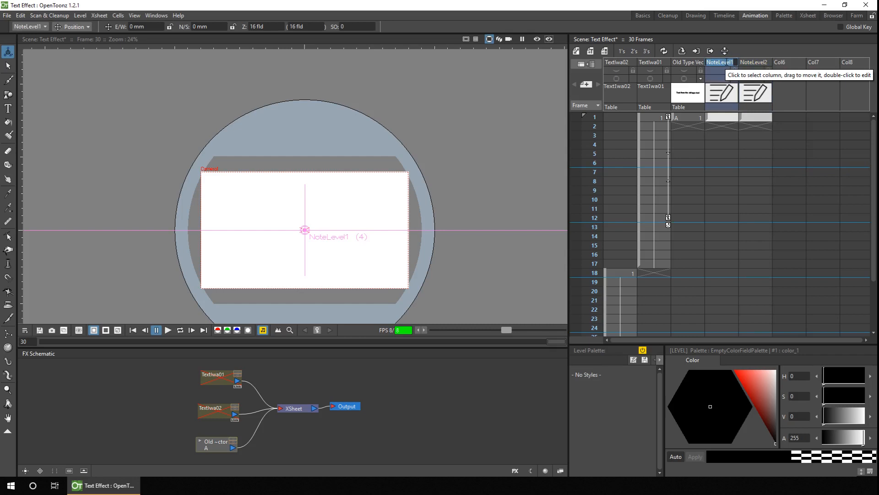
pyautogui.click(753, 62)
pyautogui.write('Char2')
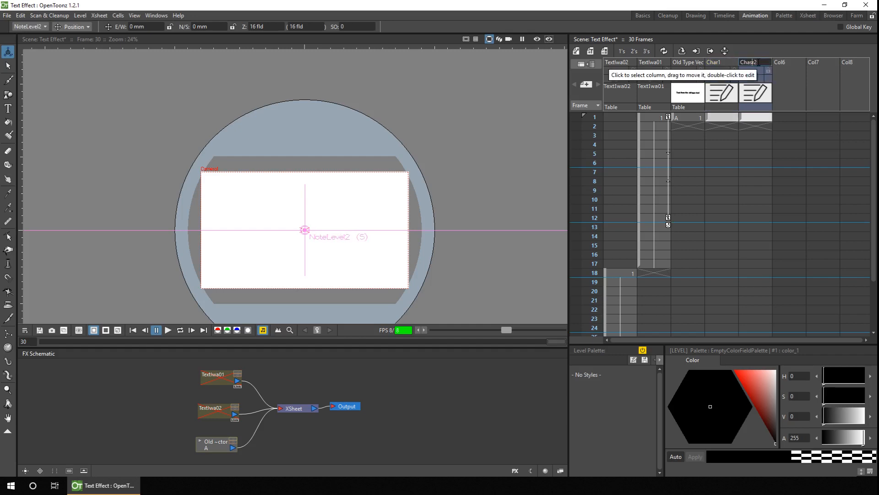
pyautogui.click(748, 62)
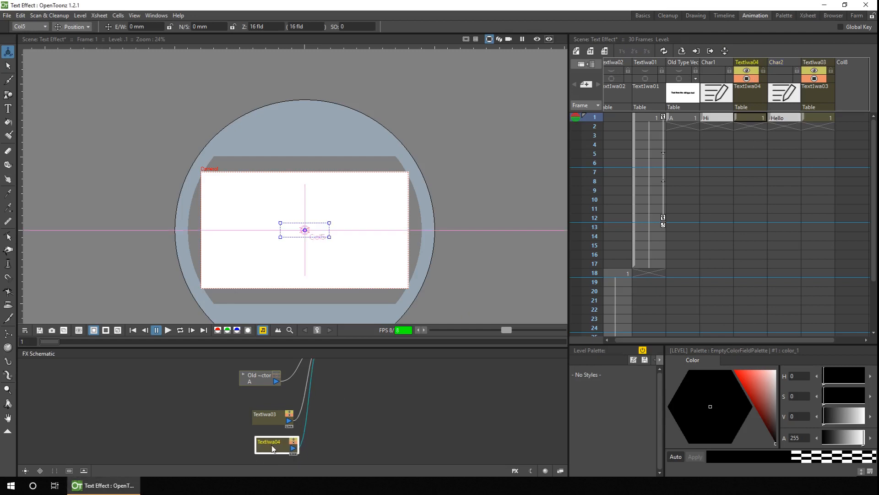
# Point TextIwa04 at a nearby note column and stretch its text box into a wide bottom strip
pyautogui.doubleClick(272, 445)
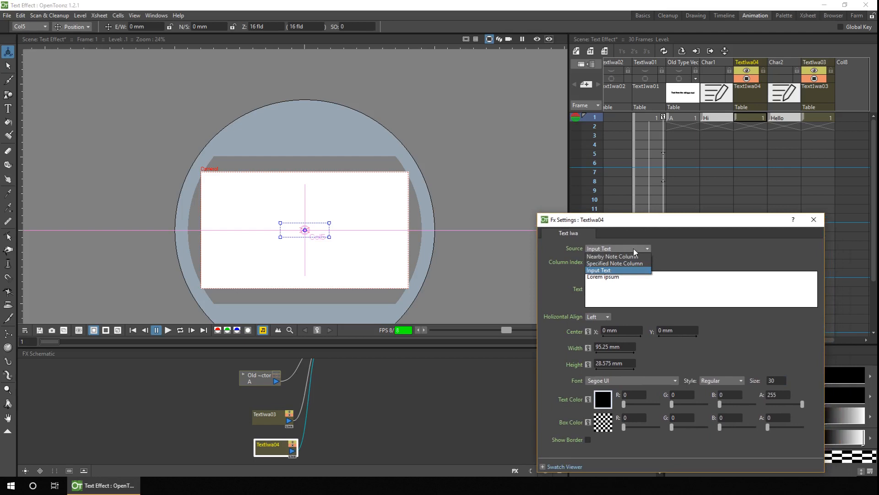
pyautogui.click(609, 255)
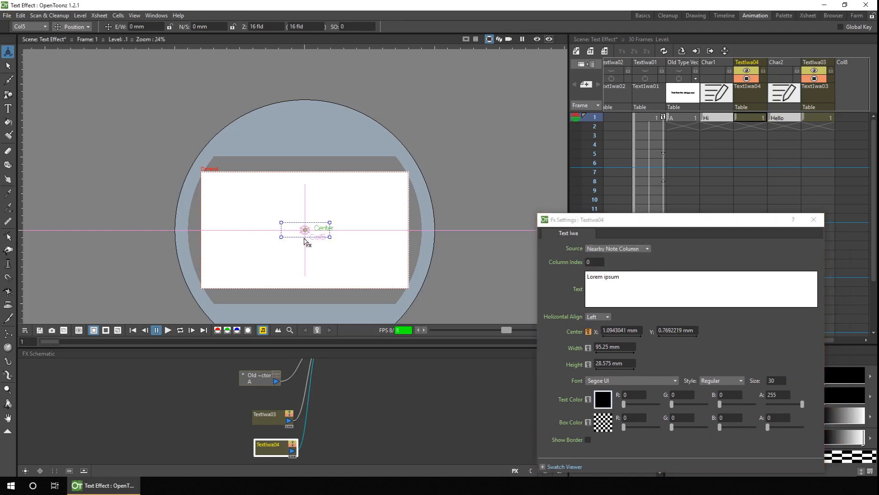
pyautogui.moveTo(304, 229); pyautogui.dragTo(300, 280)
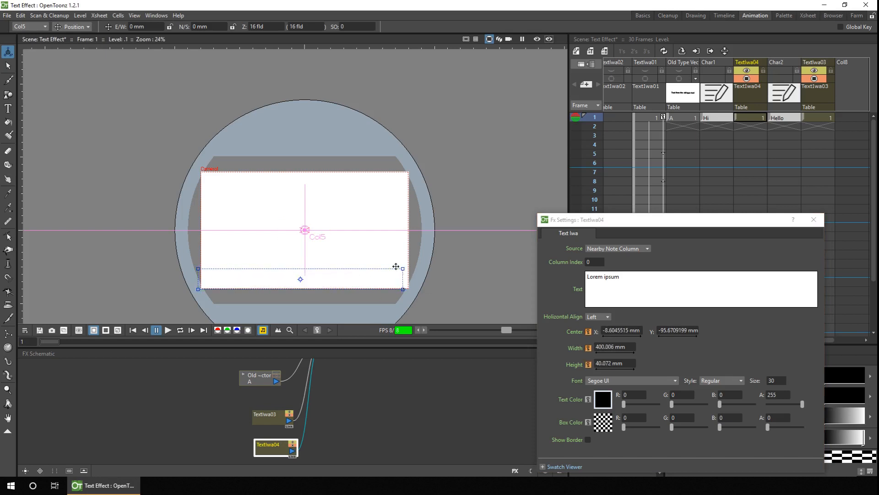
pyautogui.click(536, 39)
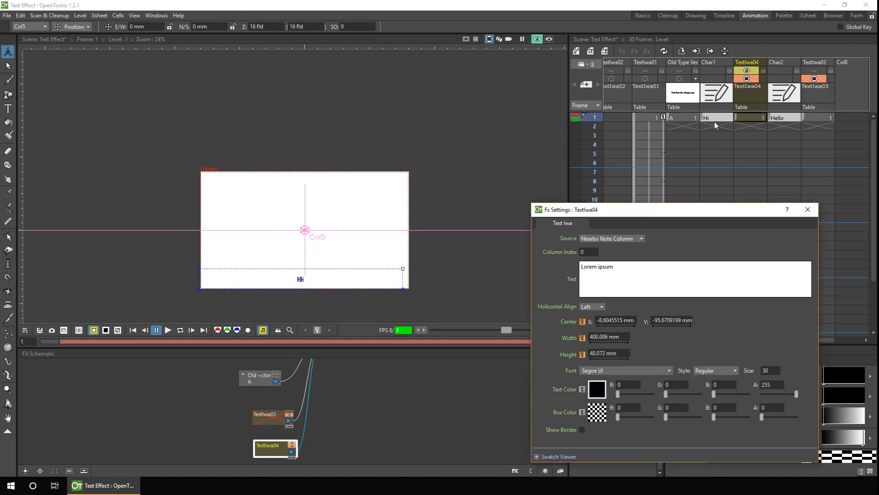
pyautogui.moveTo(709, 128)
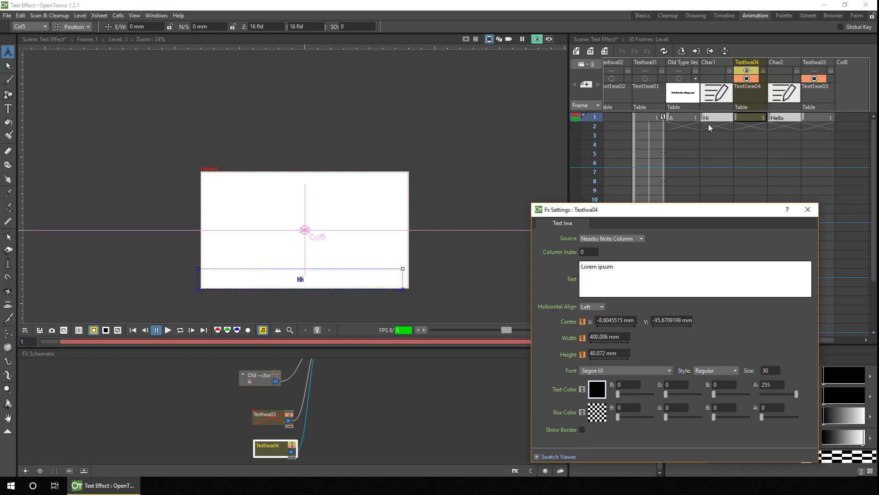
pyautogui.moveTo(709, 128)
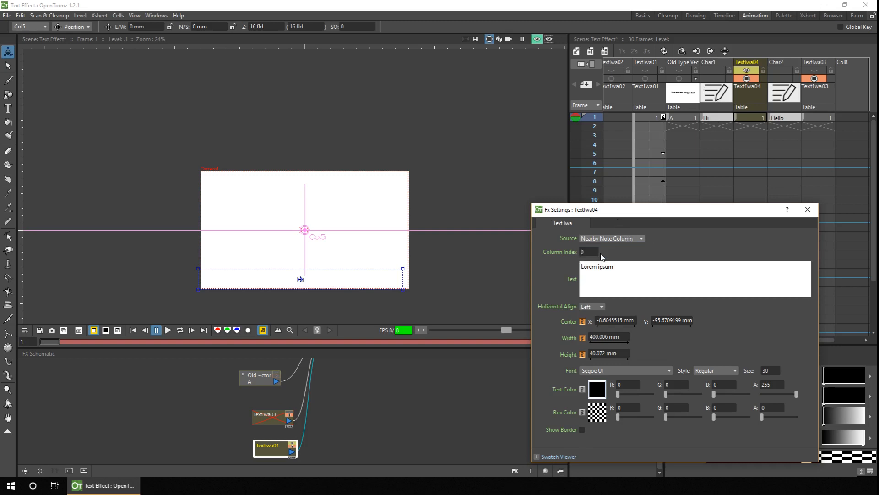
# Switch TextIwa04's source to Specified Note Column with column index 6
pyautogui.click(611, 238)
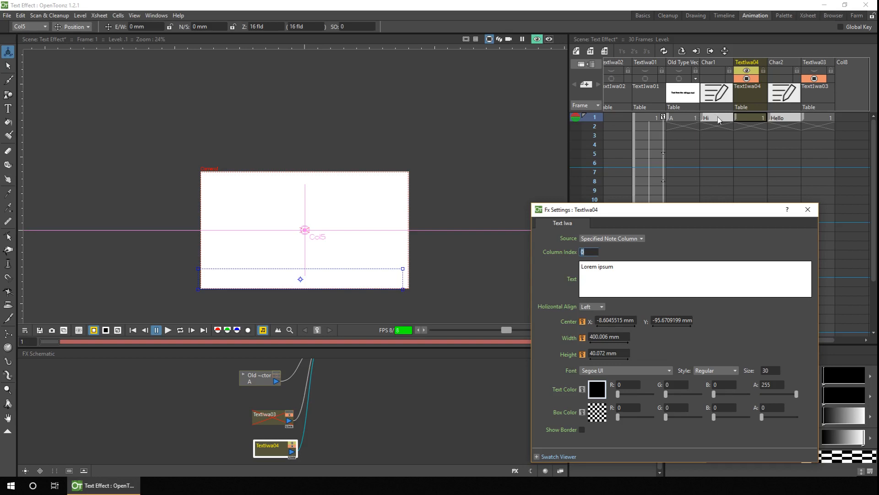
pyautogui.click(589, 251)
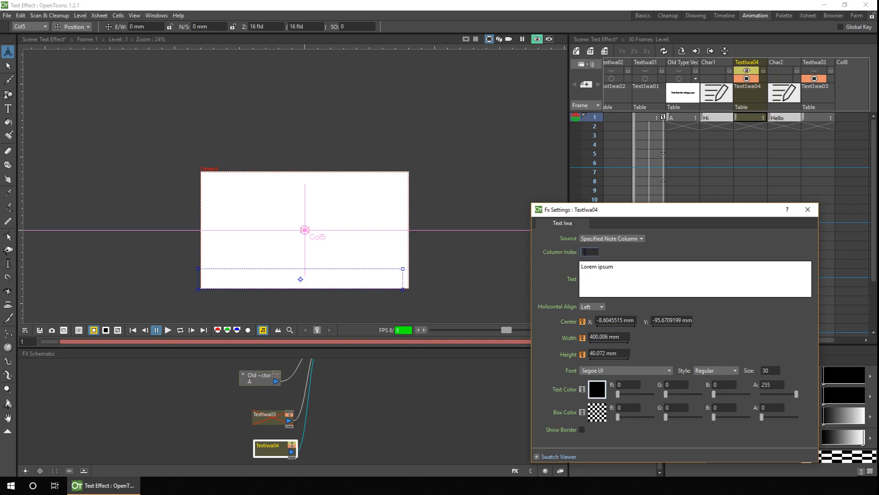
pyautogui.write('6')
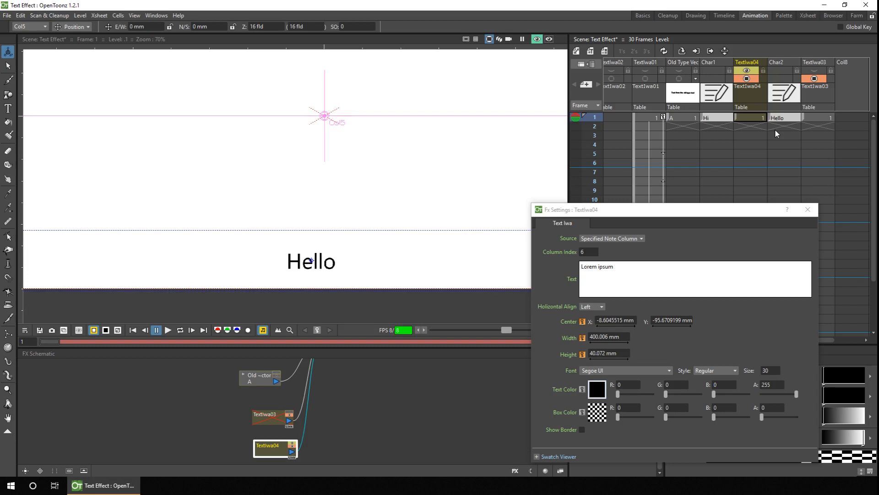
pyautogui.click(783, 62)
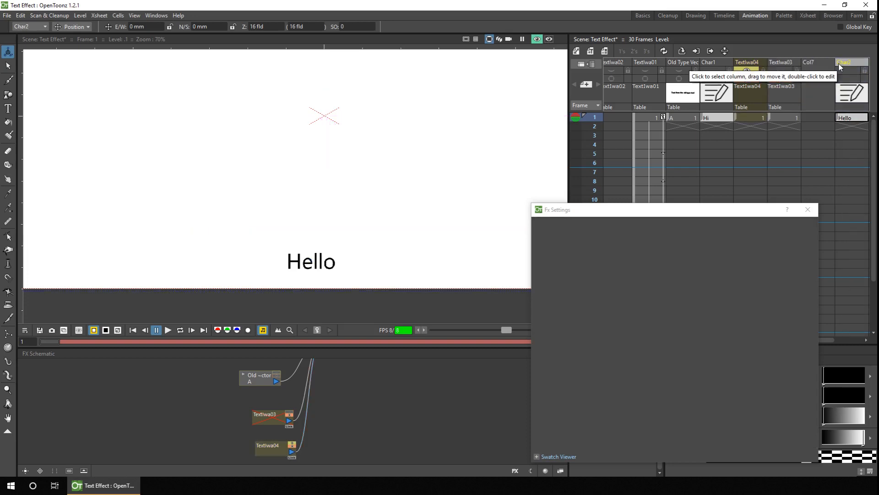
pyautogui.rightClick(311, 253)
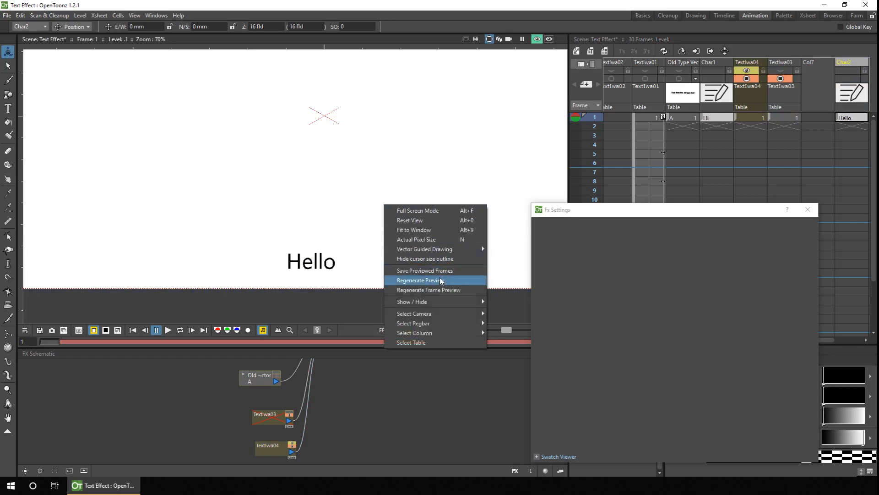
pyautogui.click(417, 280)
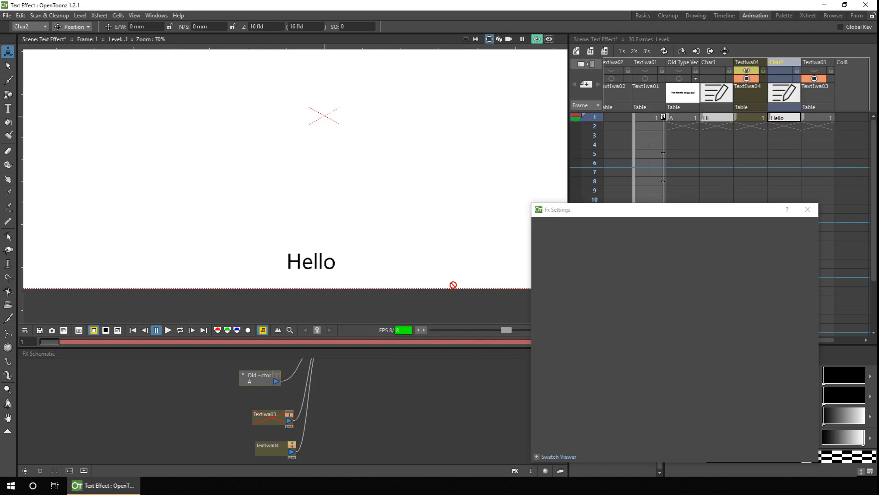
# Set both TextIwa04 and TextIwa03 to read the nearby note column, showing 'Hi' and 'Hello'
pyautogui.click(611, 238)
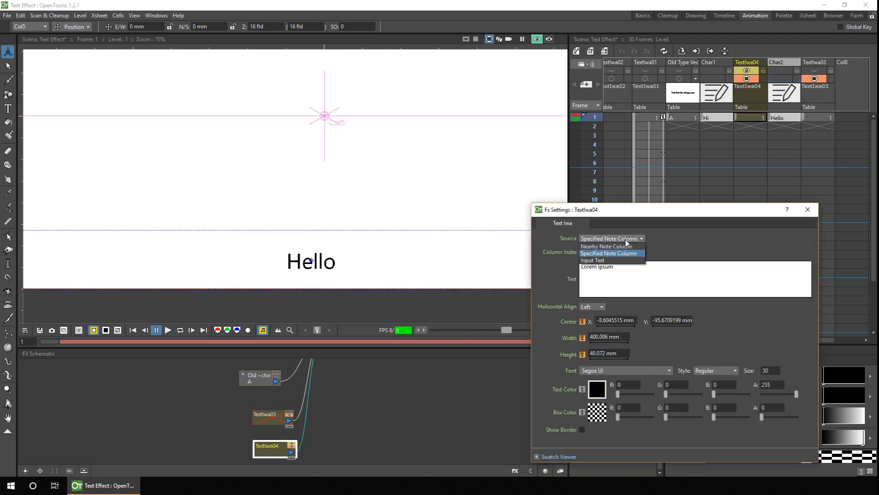
pyautogui.click(606, 247)
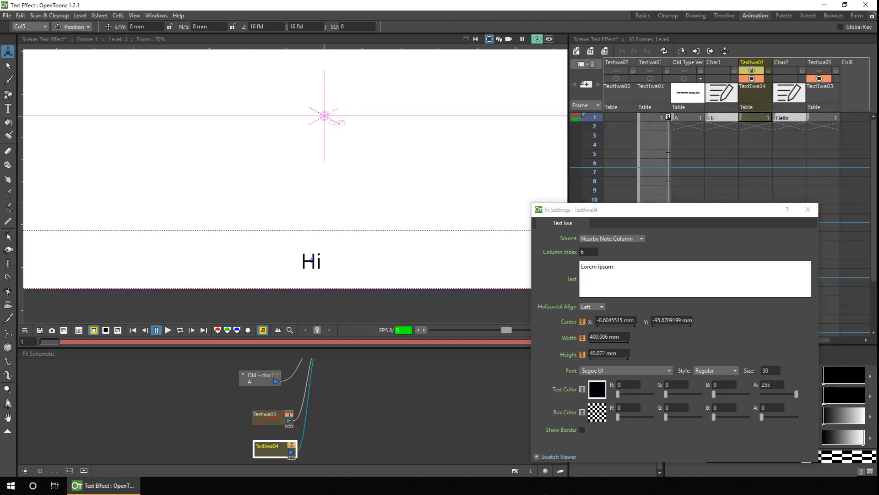
pyautogui.click(817, 78)
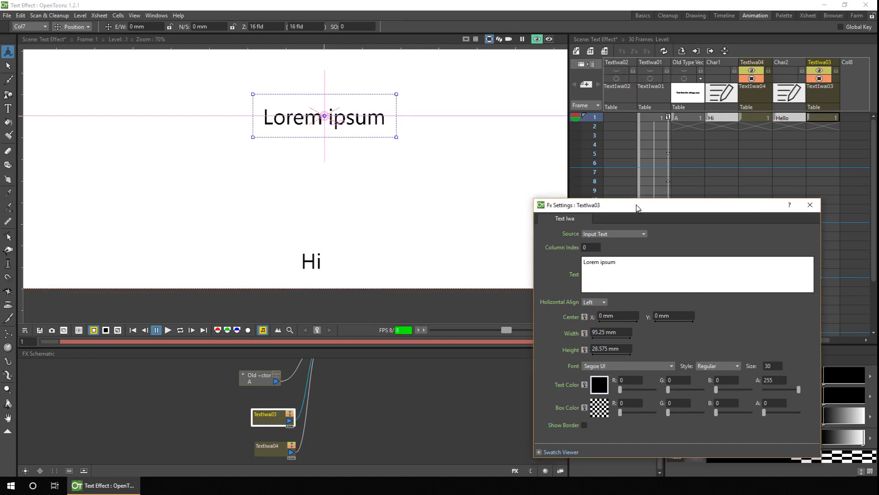
pyautogui.click(613, 233)
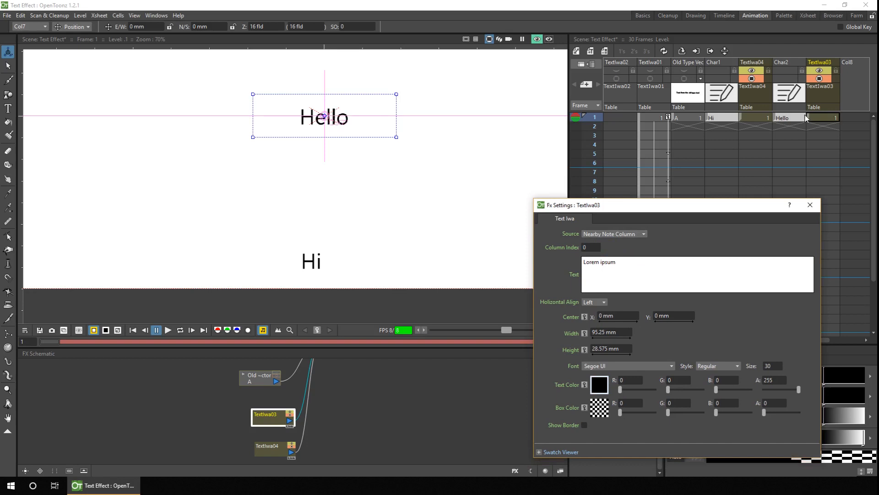
pyautogui.click(808, 204)
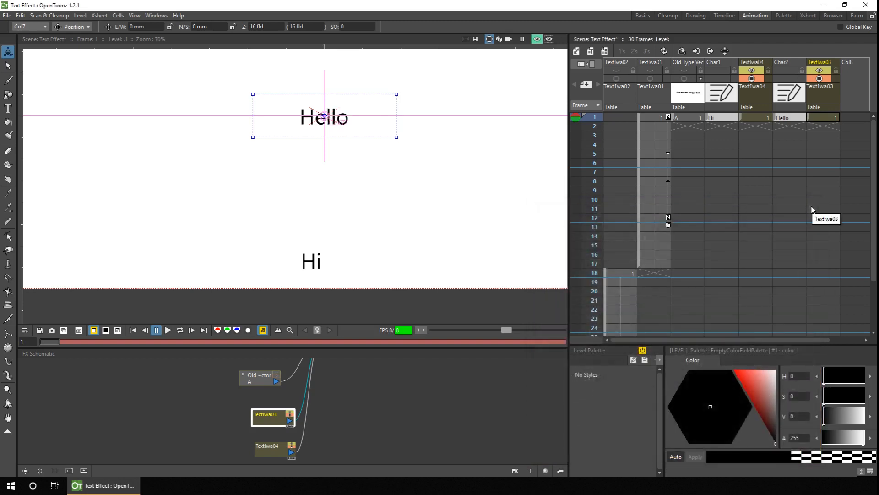
# Make TextIwa04's 'Hi' text blue and TextIwa03's 'Hello' text green
pyautogui.doubleClick(273, 448)
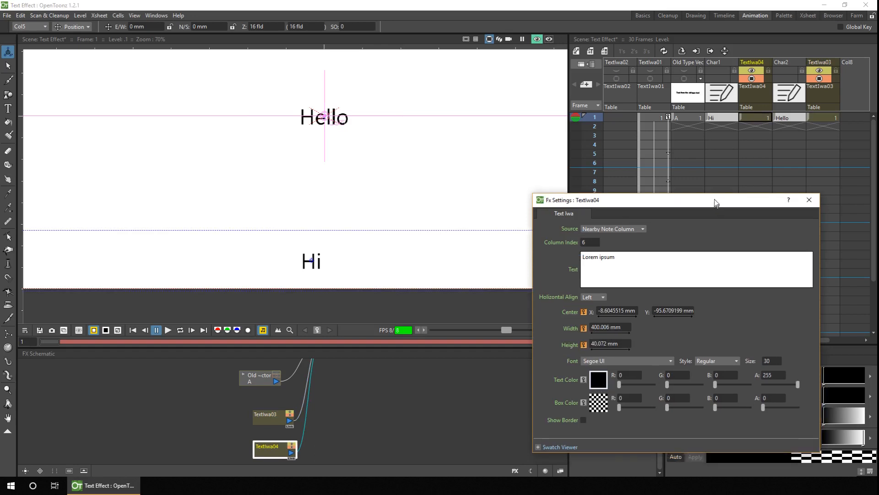
pyautogui.click(598, 379)
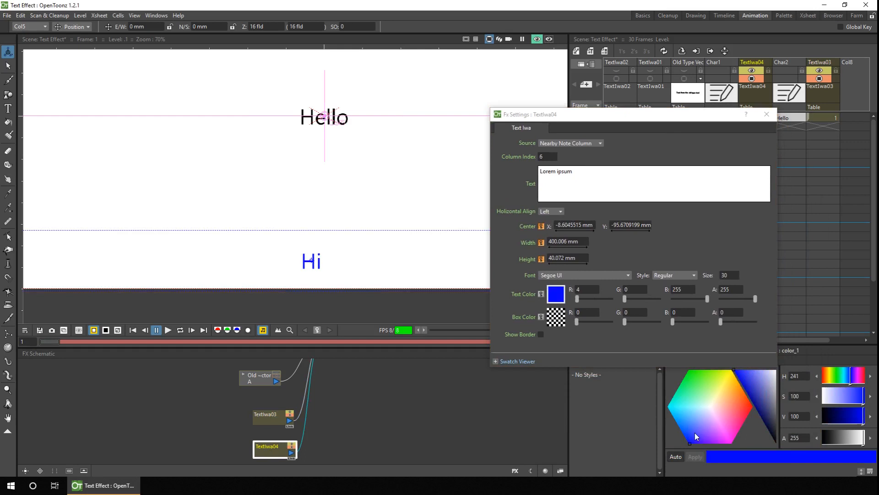
pyautogui.click(271, 417)
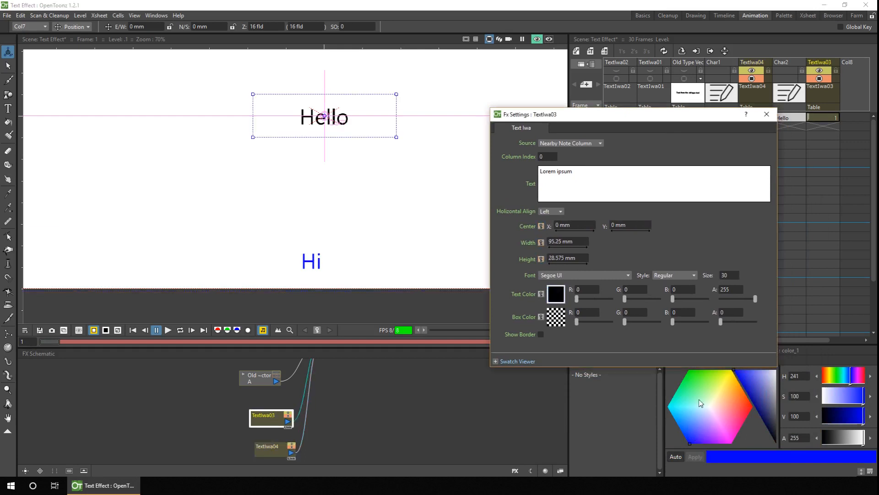
pyautogui.click(700, 403)
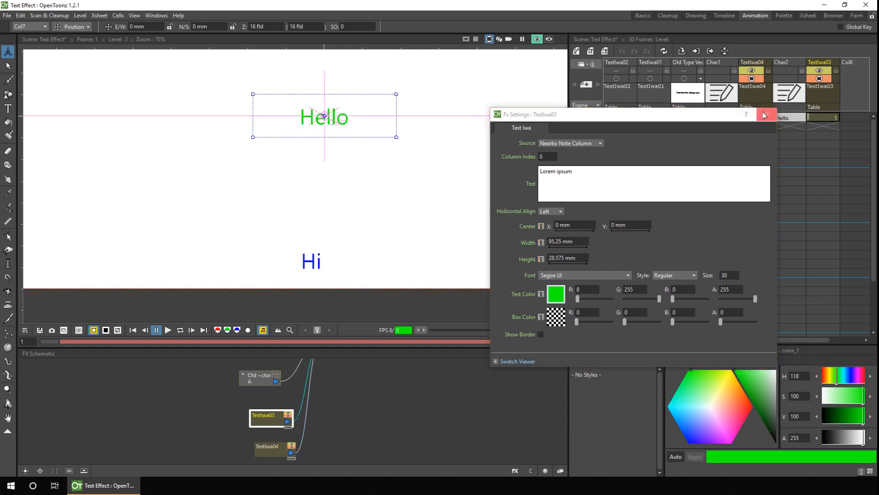
pyautogui.click(765, 114)
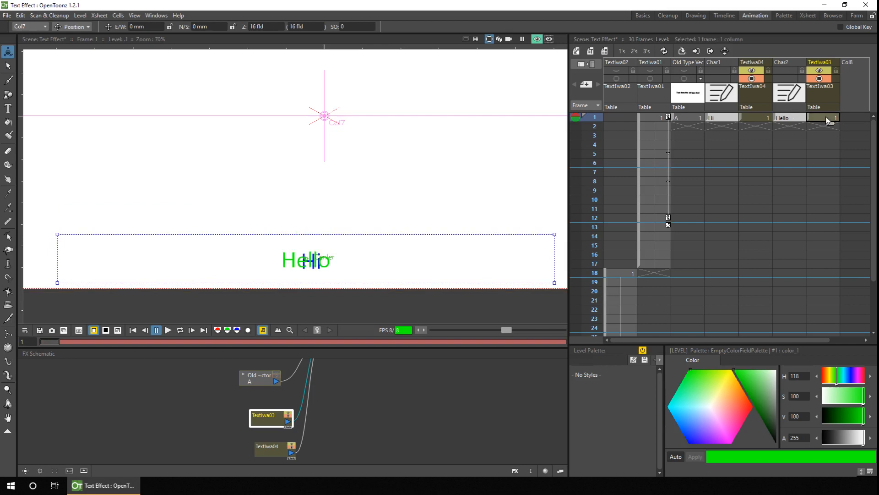
# Extend the TextIwa cells to frame 18, move Hello to frame 9, and add Char1's 'How are you' at frame 17
pyautogui.moveTo(824, 116); pyautogui.dragTo(824, 280)
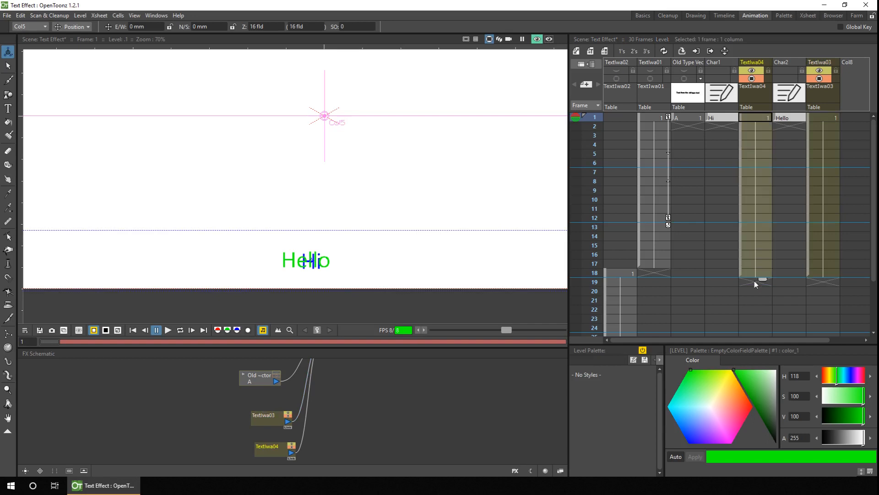
pyautogui.moveTo(763, 278)
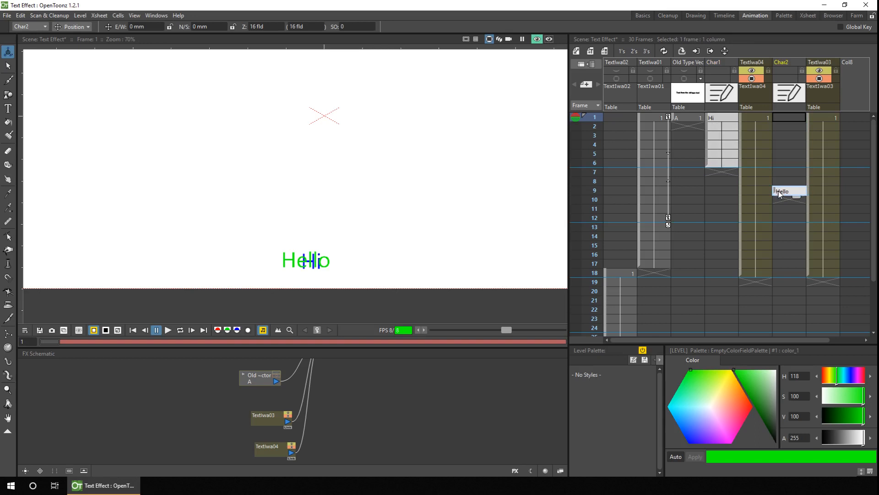
pyautogui.moveTo(789, 190); pyautogui.dragTo(788, 238)
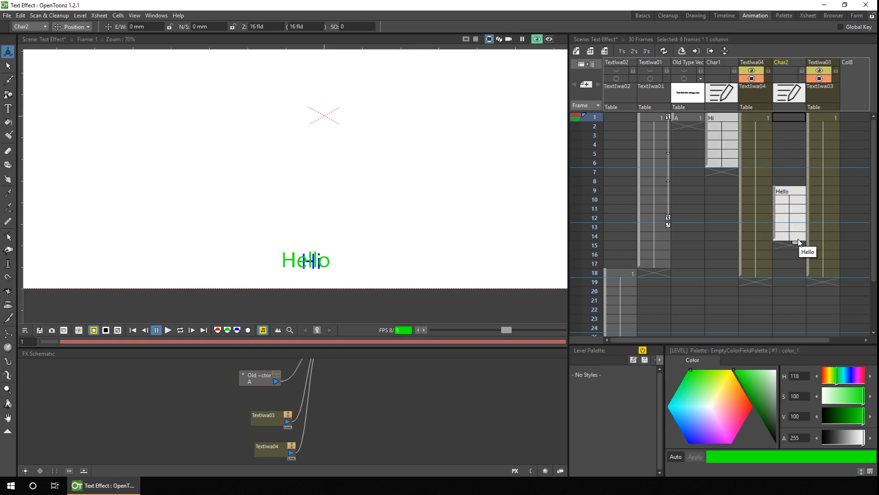
pyautogui.moveTo(721, 265)
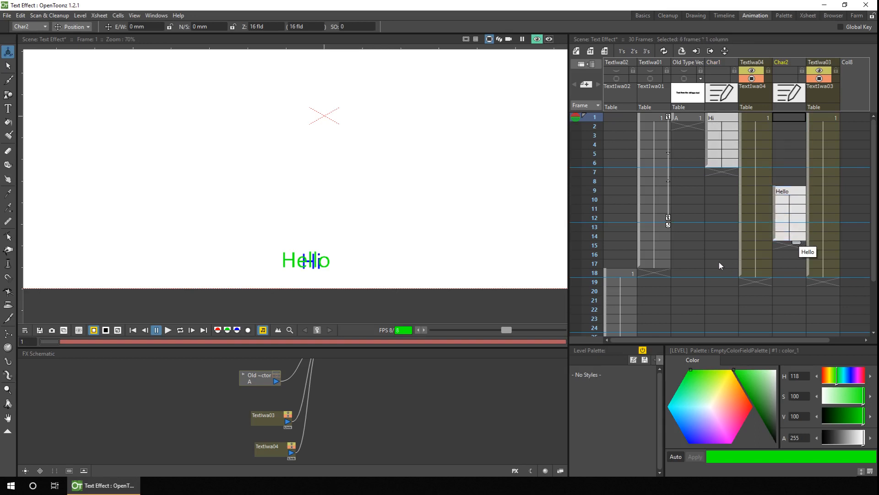
pyautogui.click(723, 263)
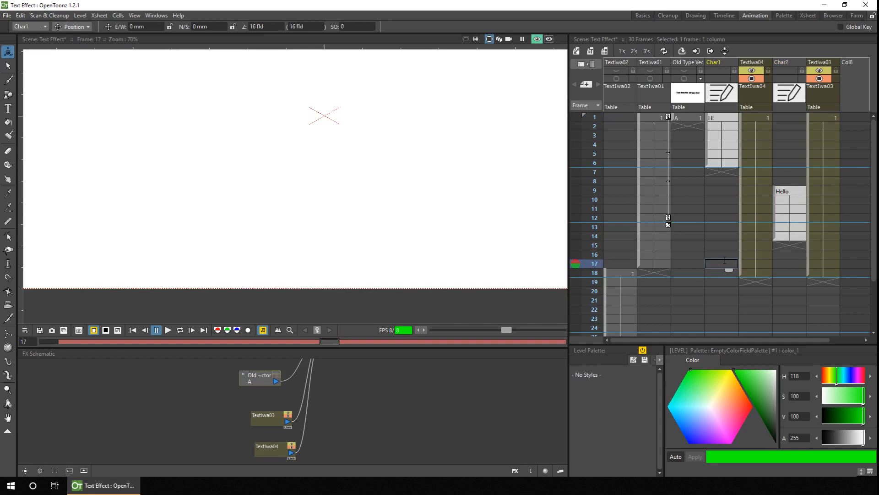
pyautogui.write('How are you')
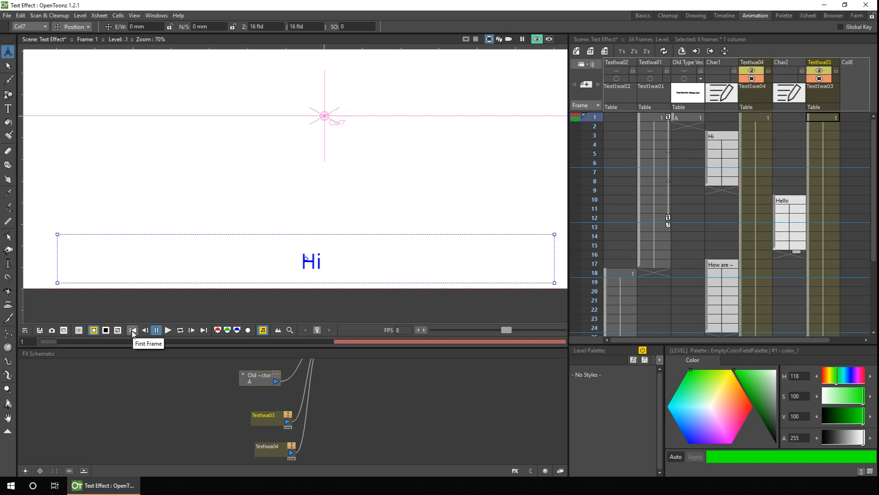
pyautogui.click(169, 330)
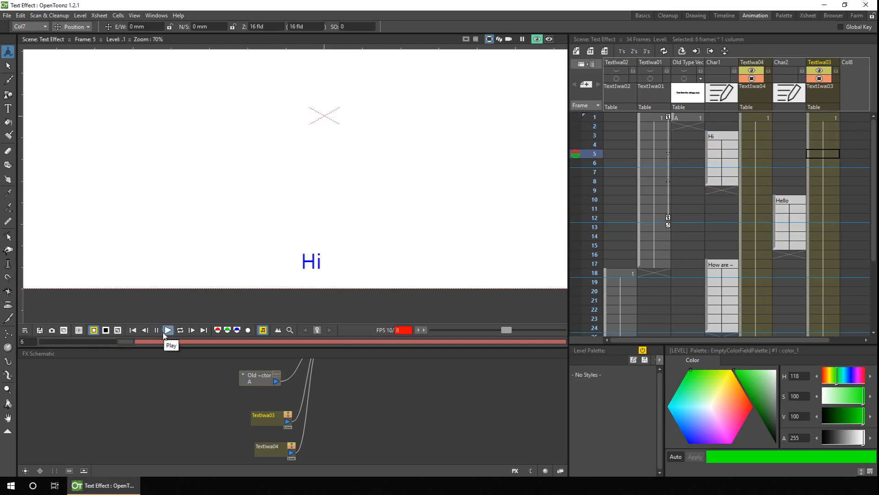
pyautogui.click(169, 330)
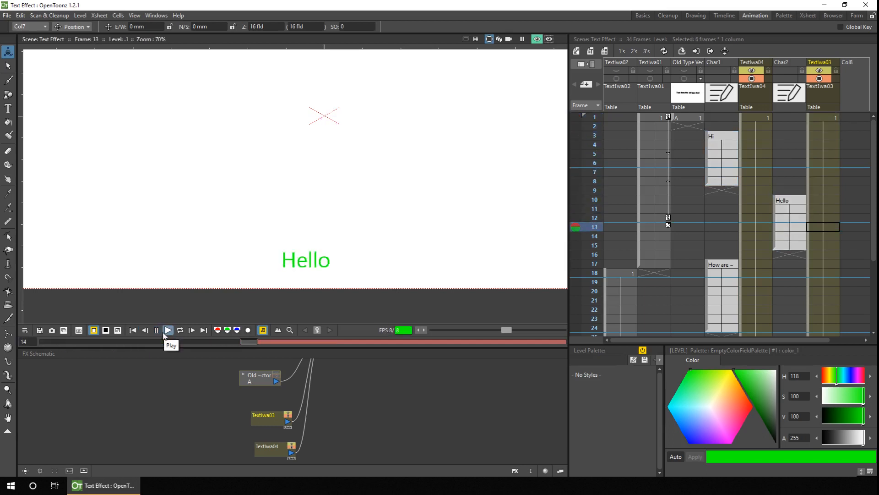
pyautogui.click(168, 330)
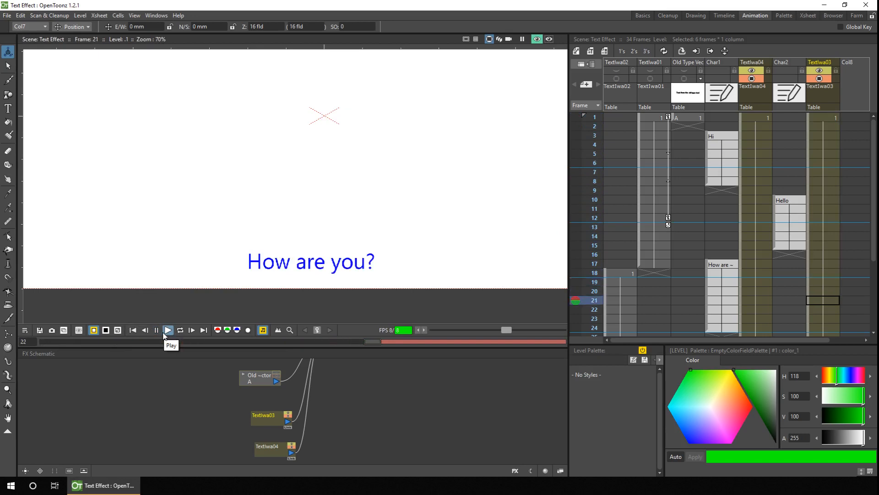
pyautogui.click(168, 330)
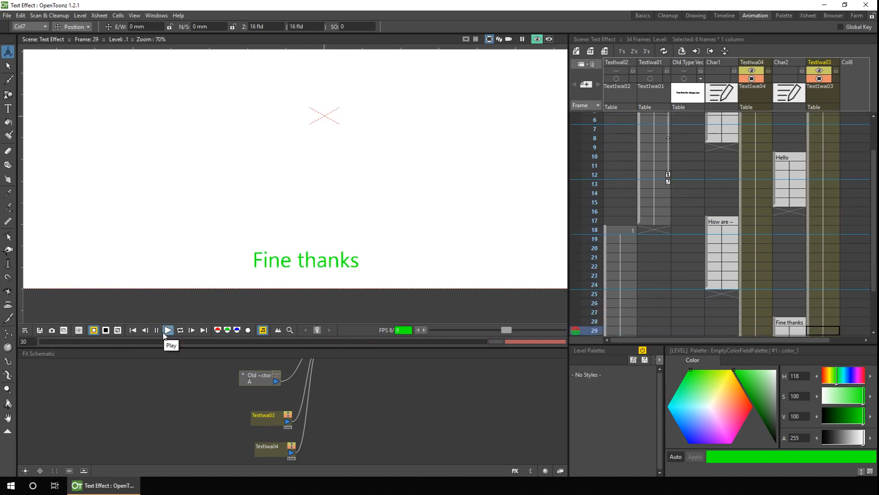
pyautogui.click(167, 330)
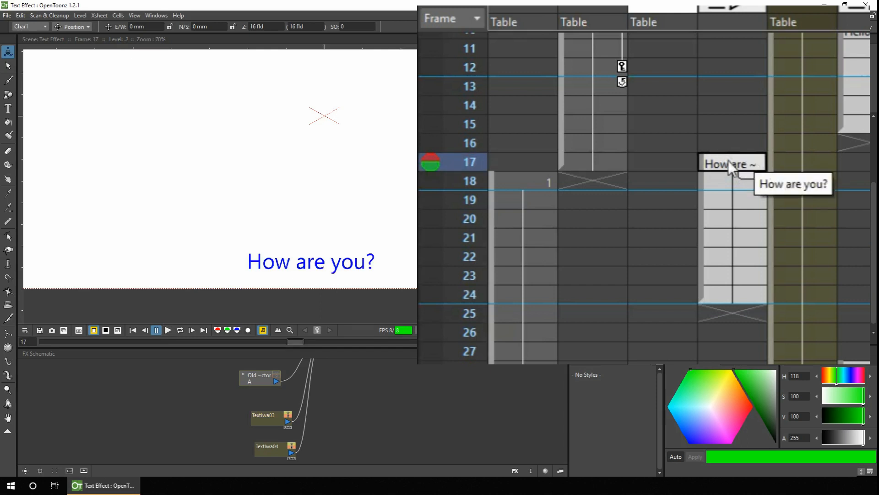
# Edit Char1's frame 17 note into the 'Are you o…' question
pyautogui.doubleClick(732, 163)
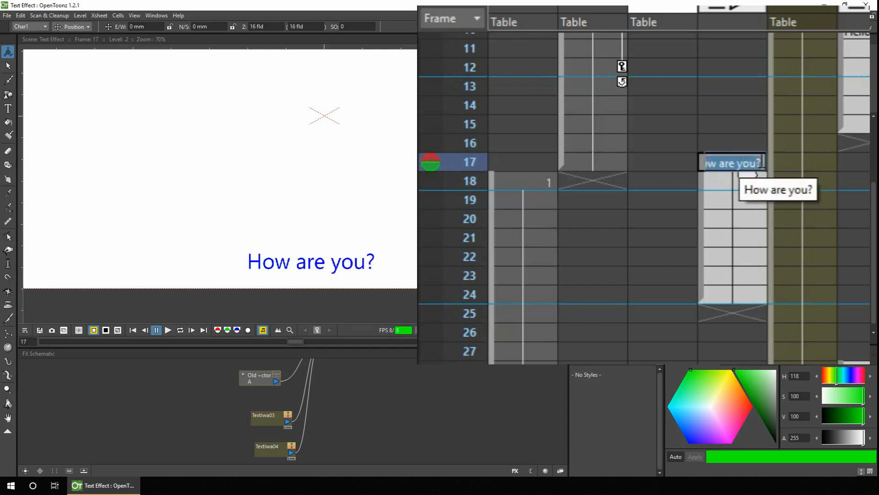
pyautogui.click(810, 163)
pyautogui.write('snooe')
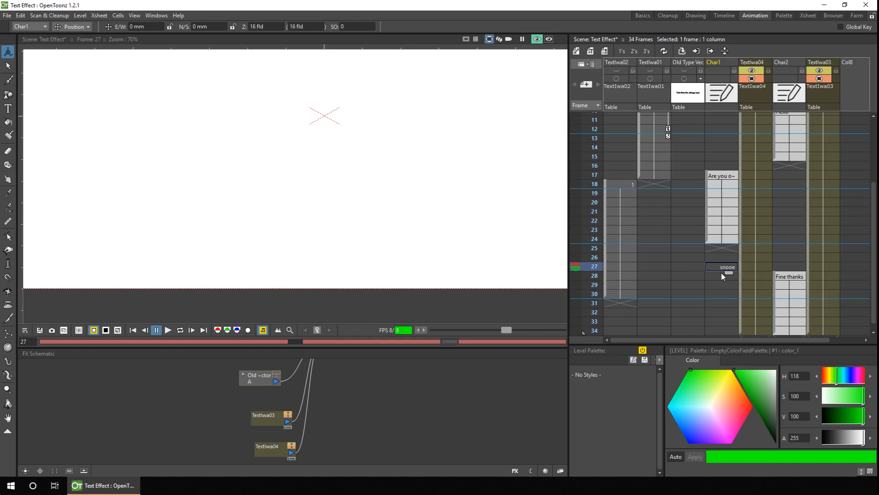
# Select Char1's empty frame 27 cell and bring up the File menu
pyautogui.click(585, 257)
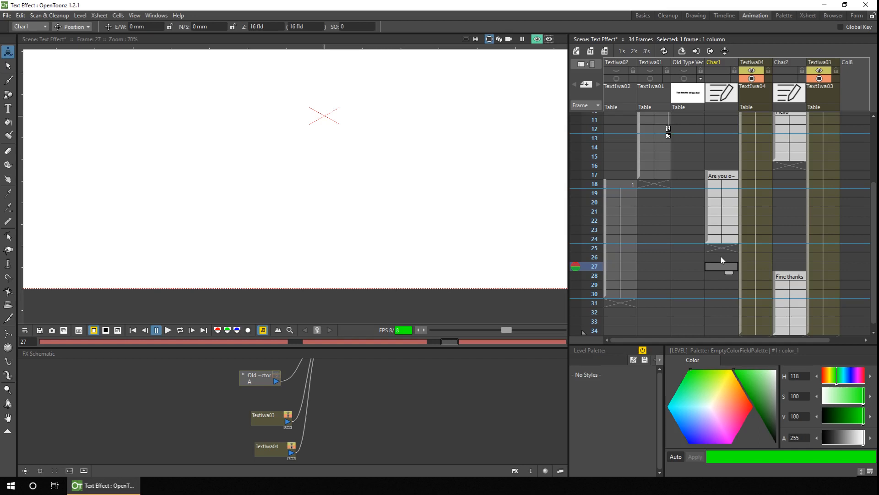
pyautogui.click(7, 16)
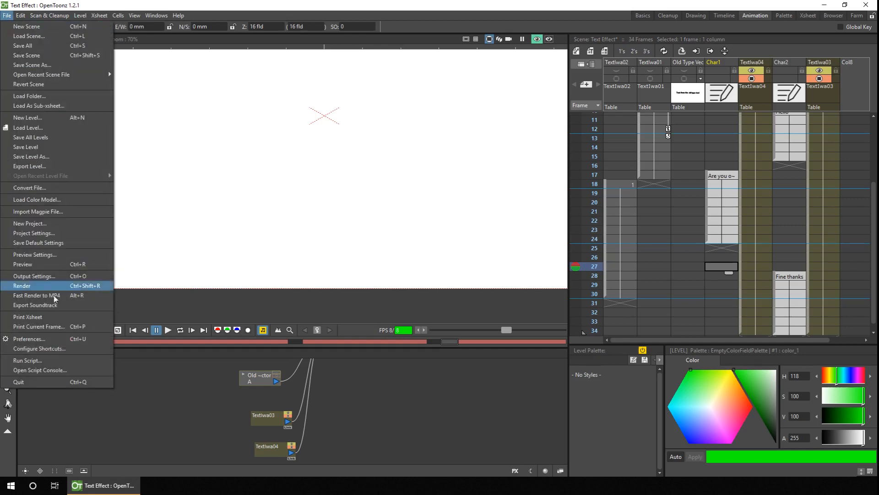
# In Configure Shortcuts, search 'key' and remove the Z shortcut from Set Key
pyautogui.click(38, 348)
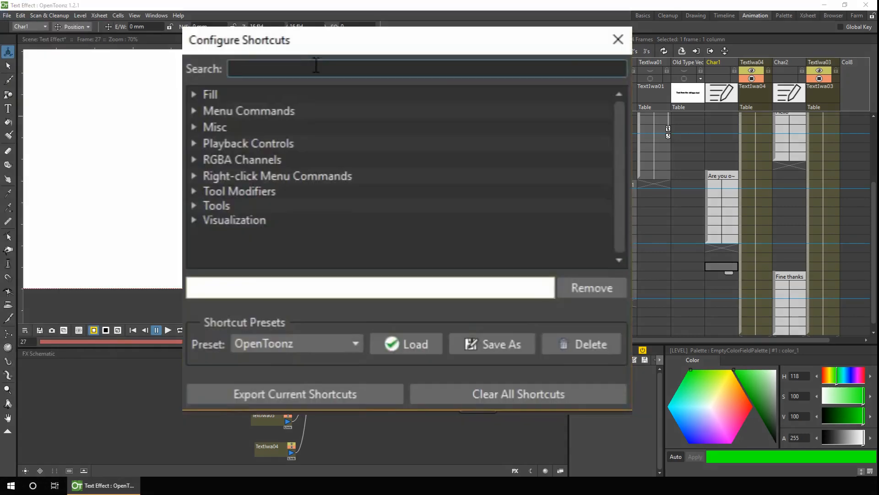
pyautogui.write('key')
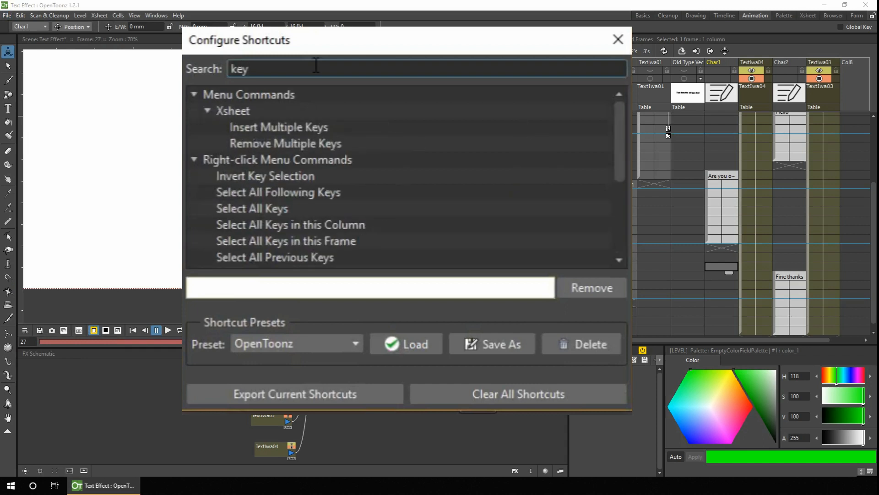
pyautogui.scroll(-3)
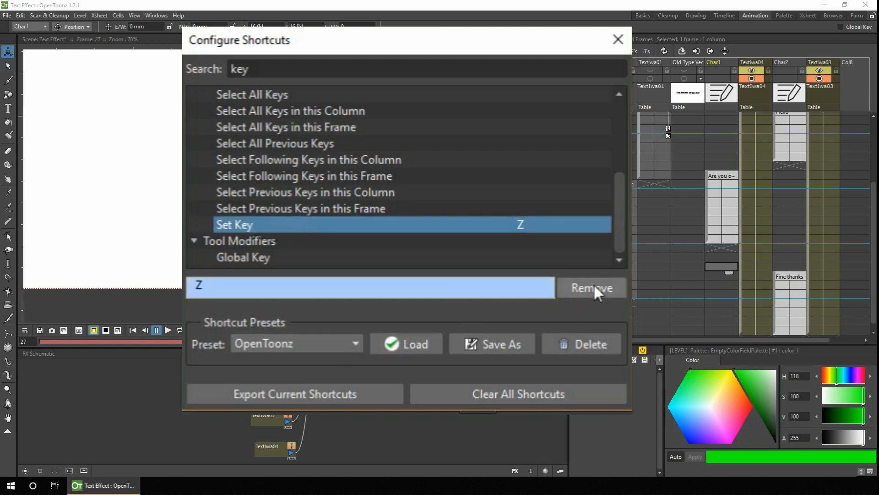
pyautogui.click(589, 287)
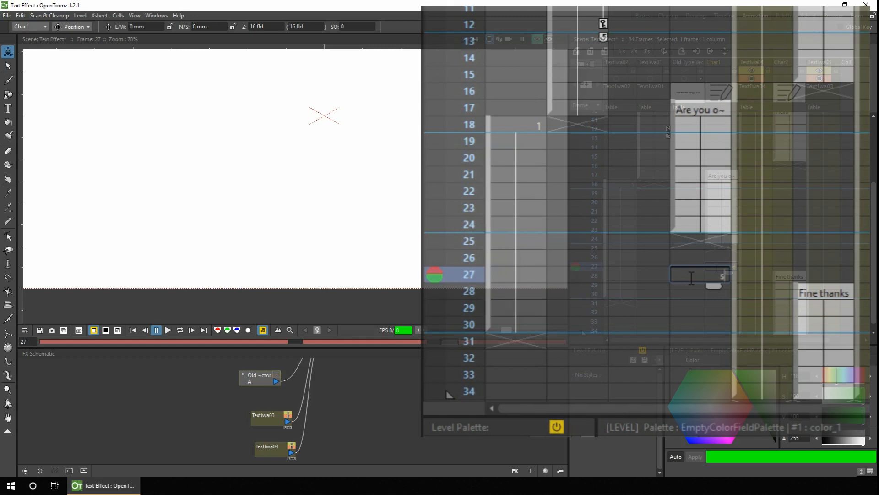
# Enter 'snooze' as Char1's frame 27 note, then bring up TextIwa01's credits settings
pyautogui.write('snooze')
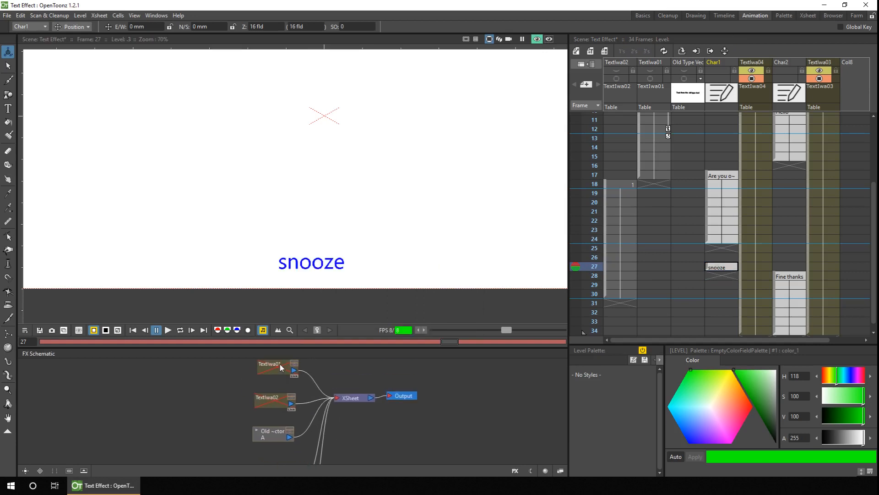
pyautogui.doubleClick(275, 366)
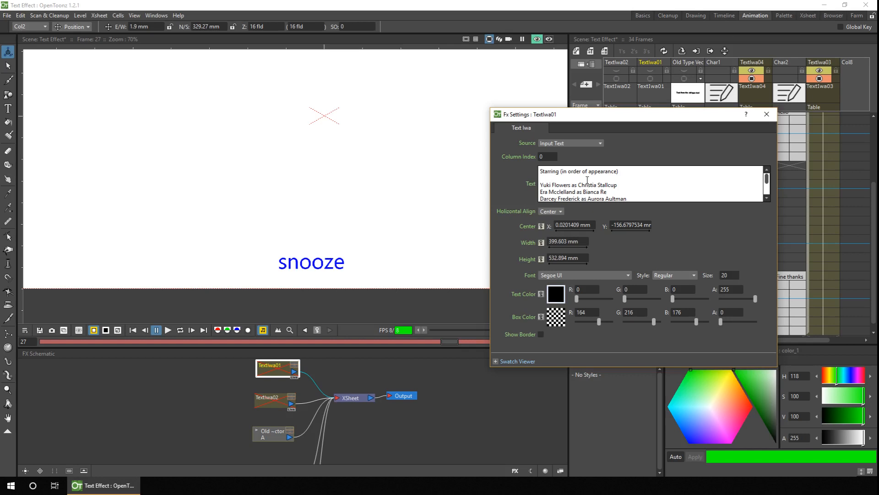